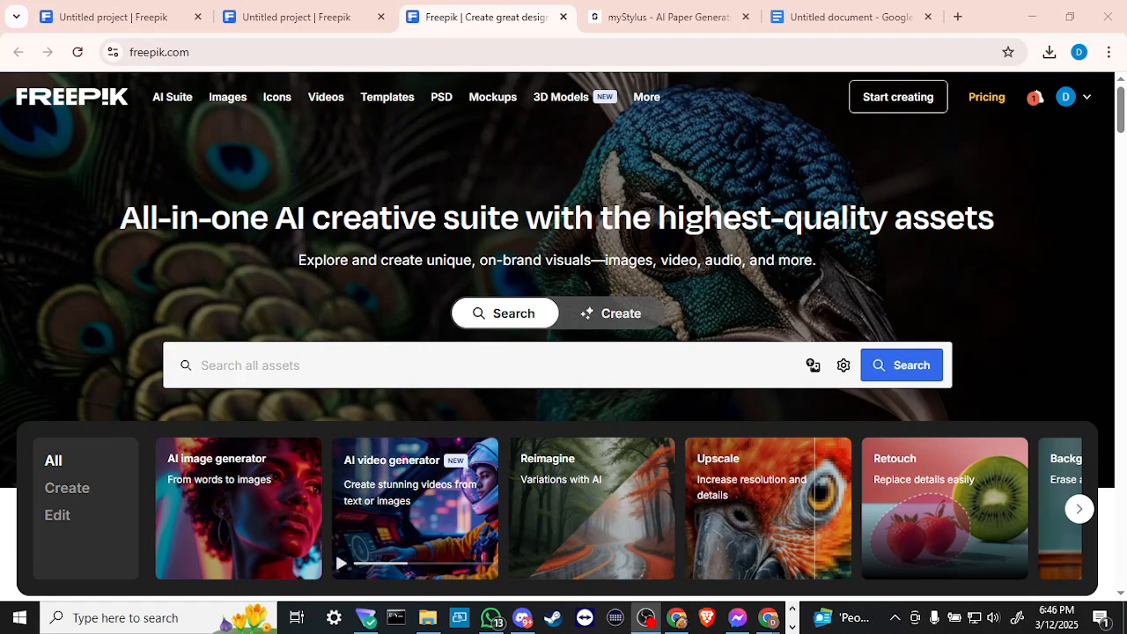
{"action": "mouse_move", "coordinate": [488, 206]}
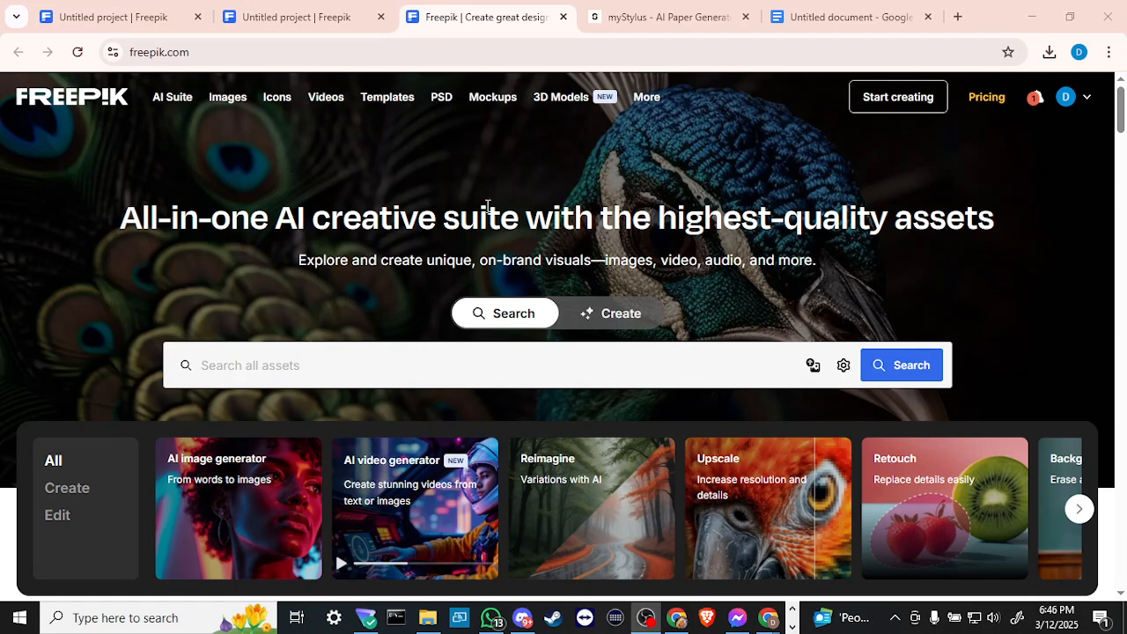
{"action": "mouse_move", "coordinate": [220, 270]}
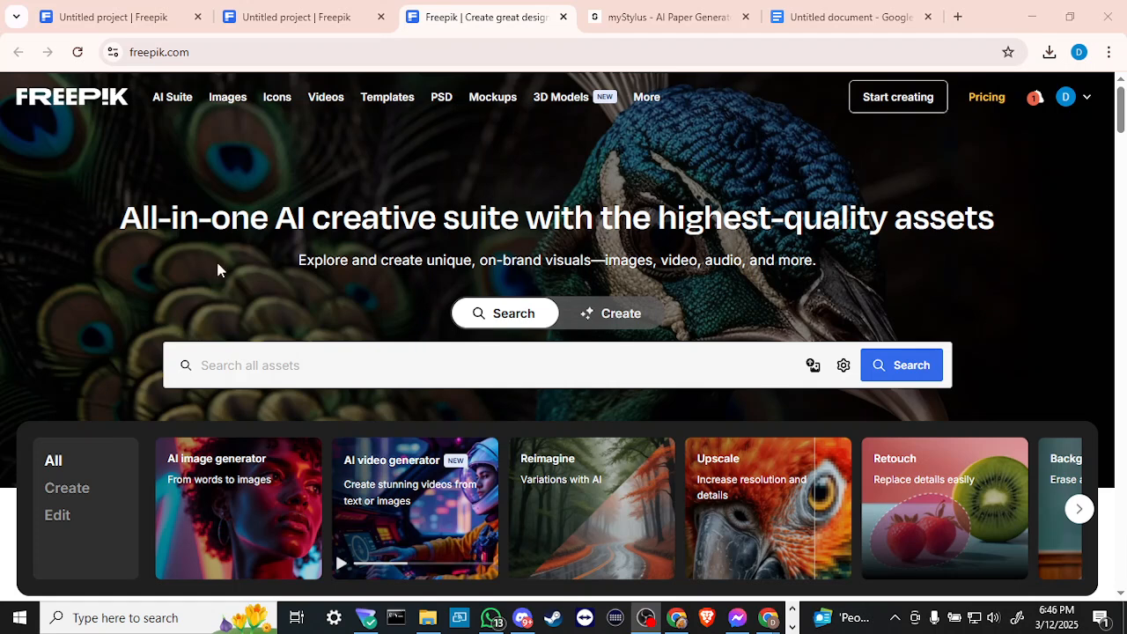
{"action": "mouse_move", "coordinate": [210, 269]}
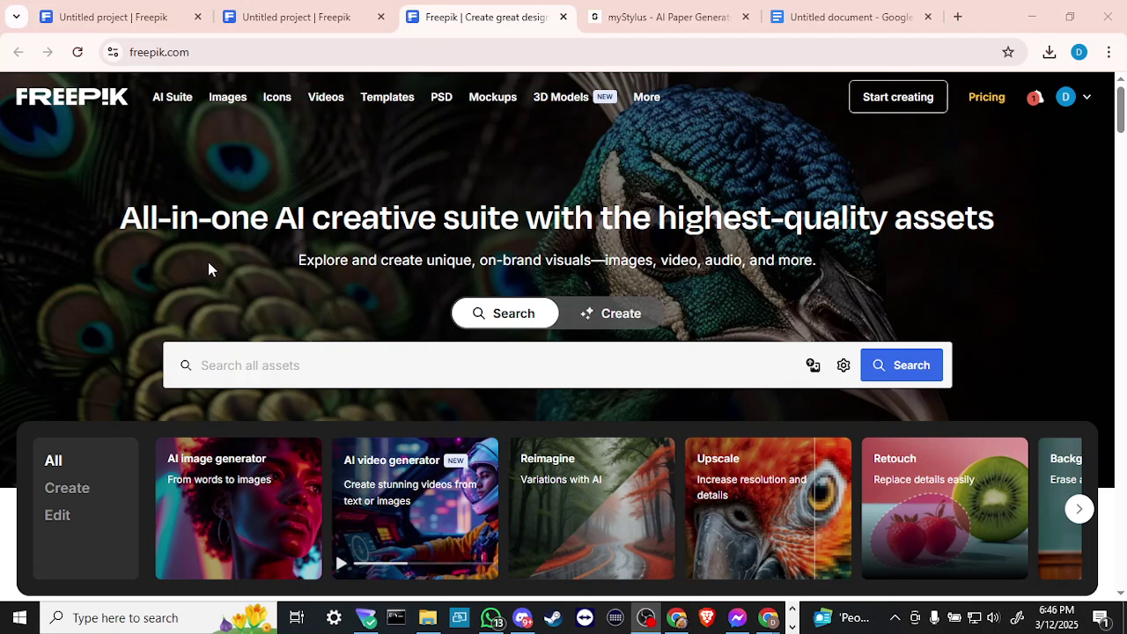
{"action": "mouse_move", "coordinate": [126, 368]}
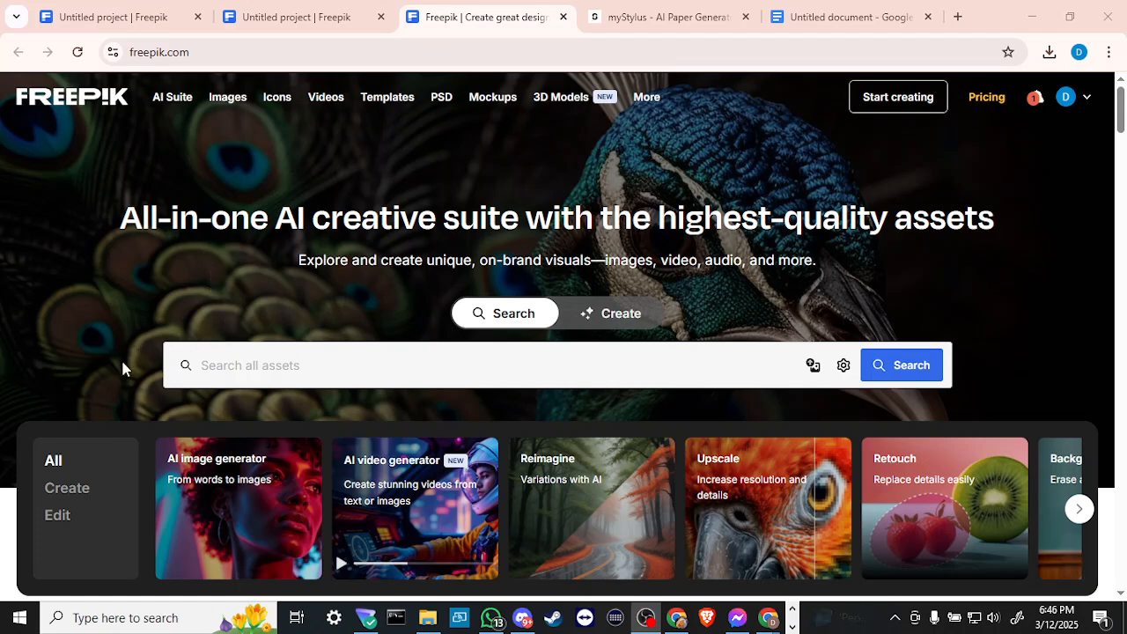
{"action": "mouse_move", "coordinate": [279, 504]}
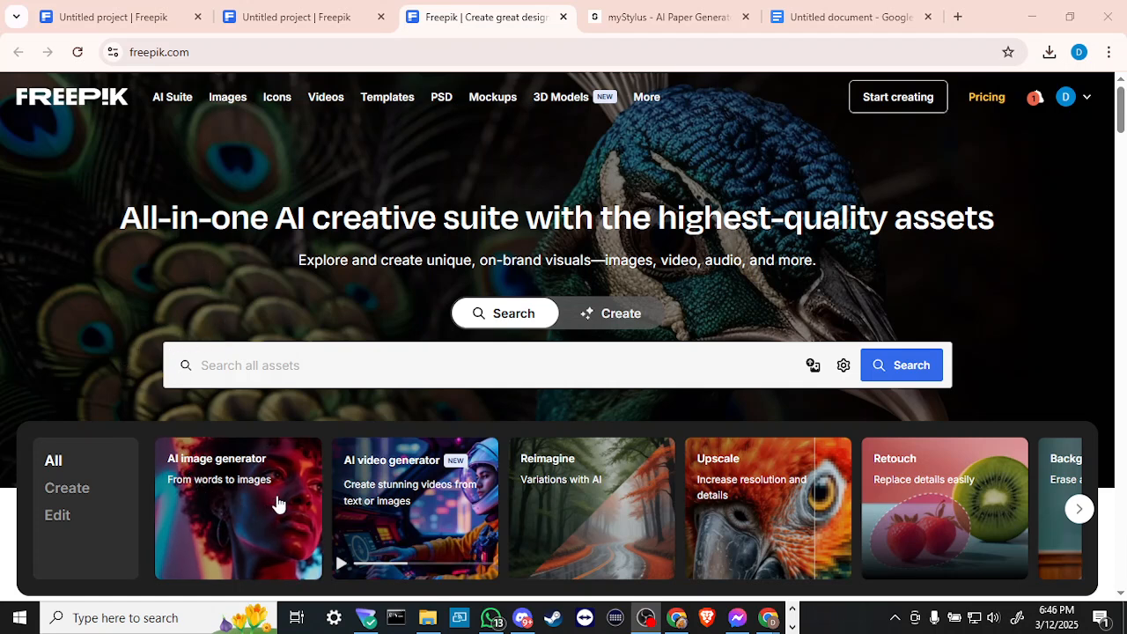
{"action": "mouse_move", "coordinate": [893, 500]}
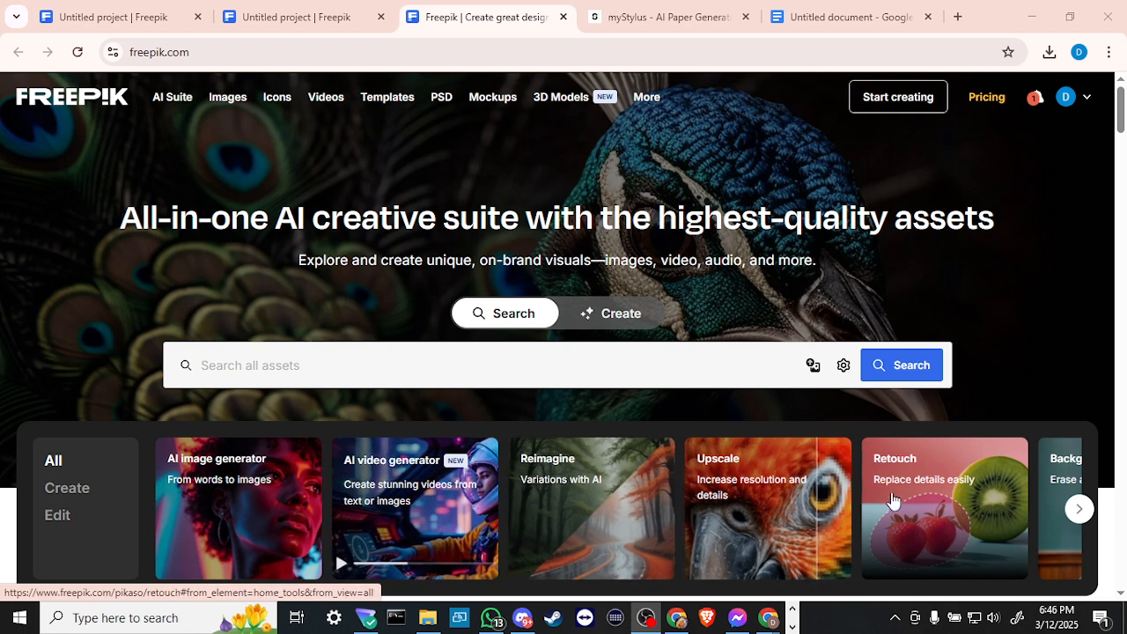
{"action": "mouse_move", "coordinate": [800, 506]}
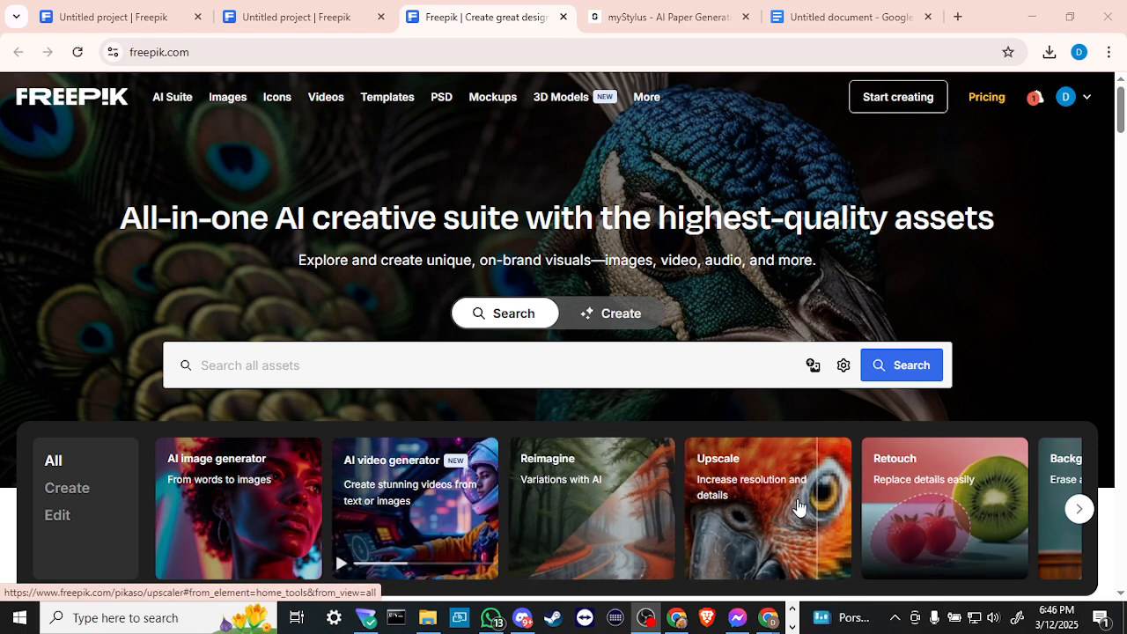
{"action": "mouse_move", "coordinate": [762, 510]}
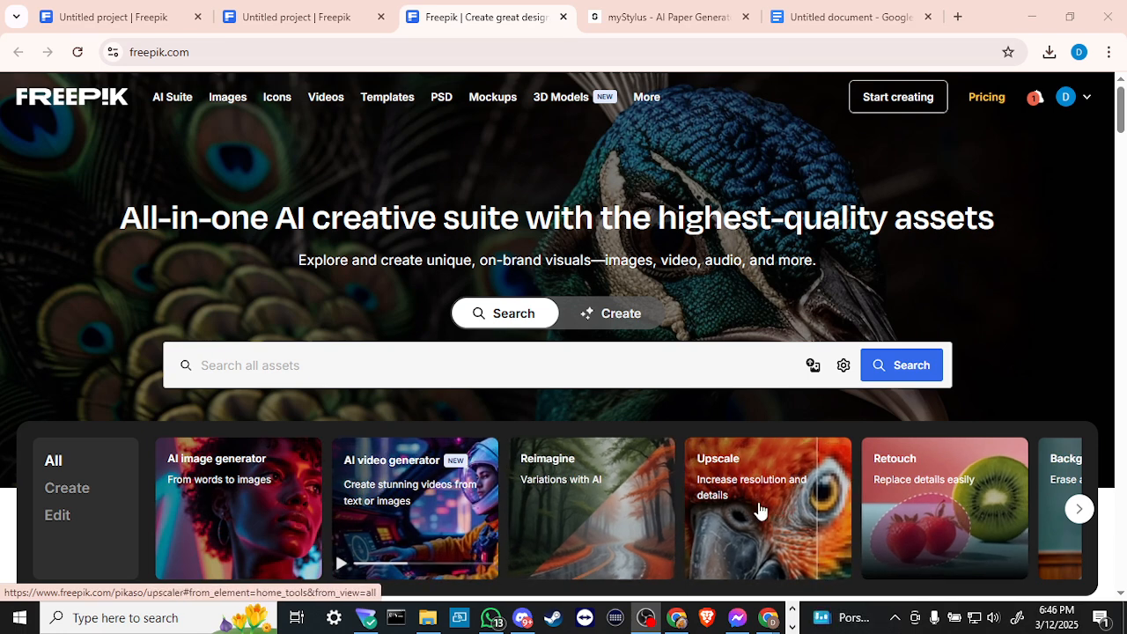
{"action": "mouse_move", "coordinate": [488, 532]}
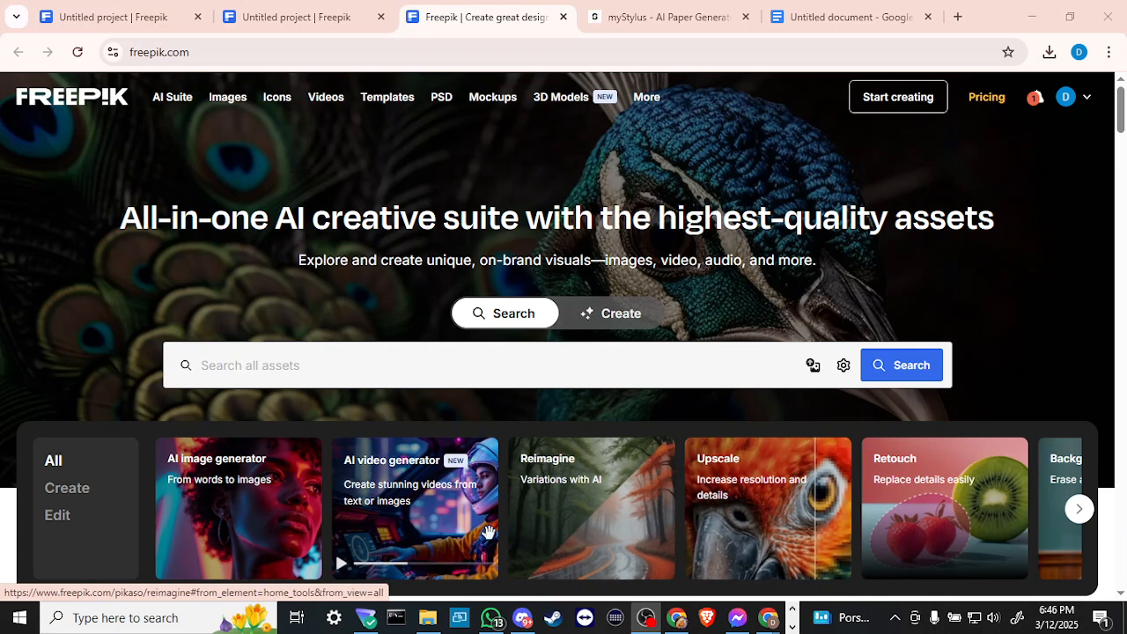
{"action": "mouse_move", "coordinate": [395, 520]}
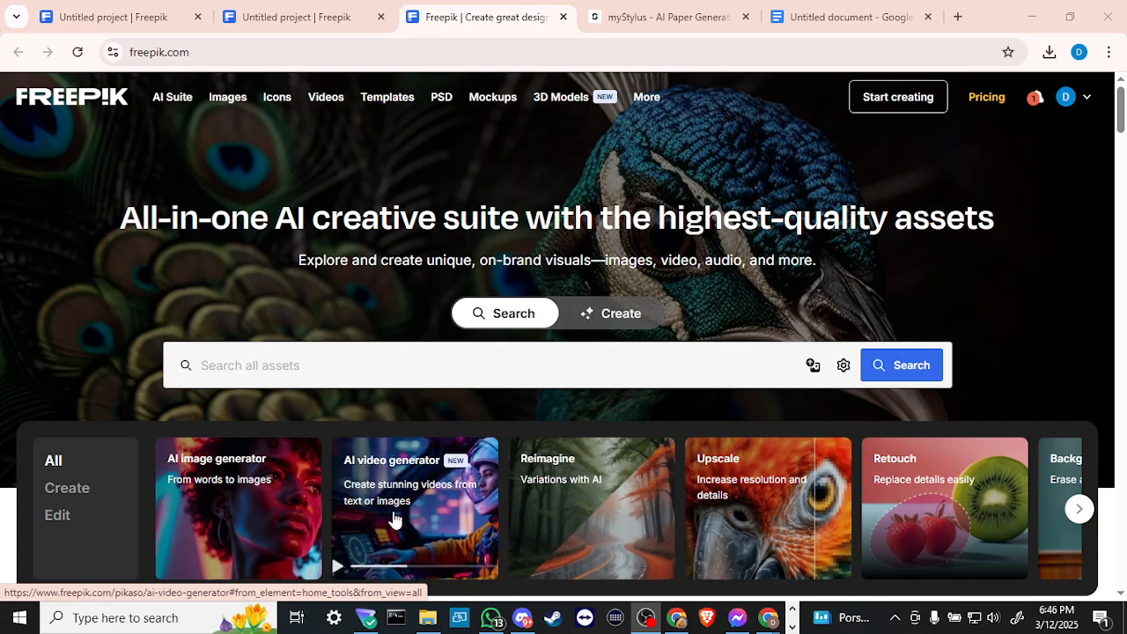
{"action": "mouse_move", "coordinate": [421, 478]}
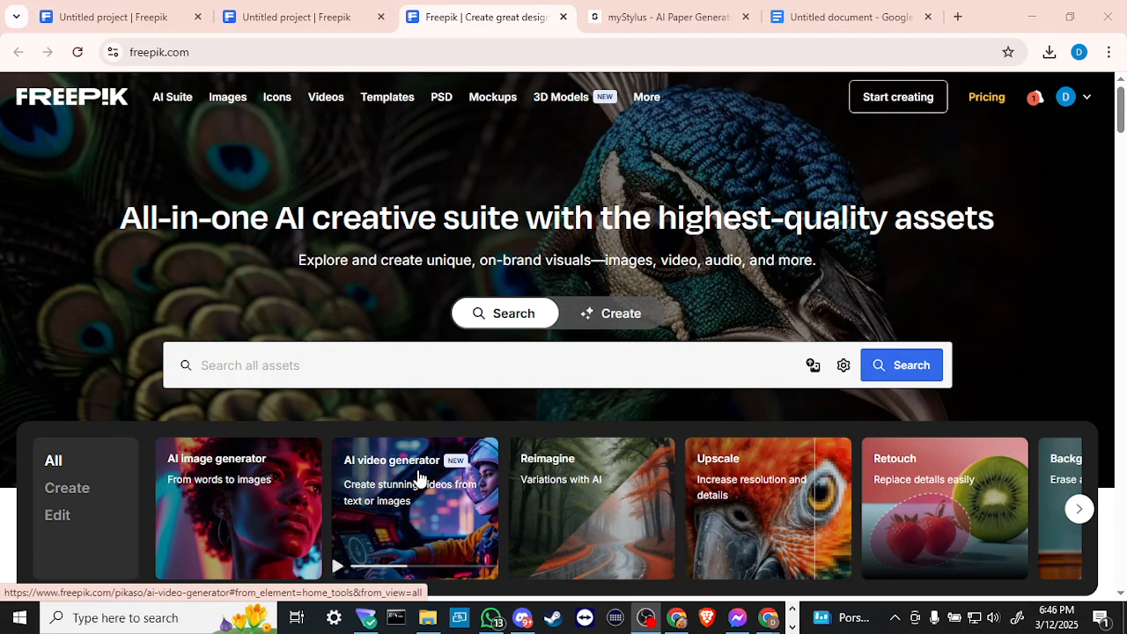
{"action": "mouse_move", "coordinate": [577, 500]}
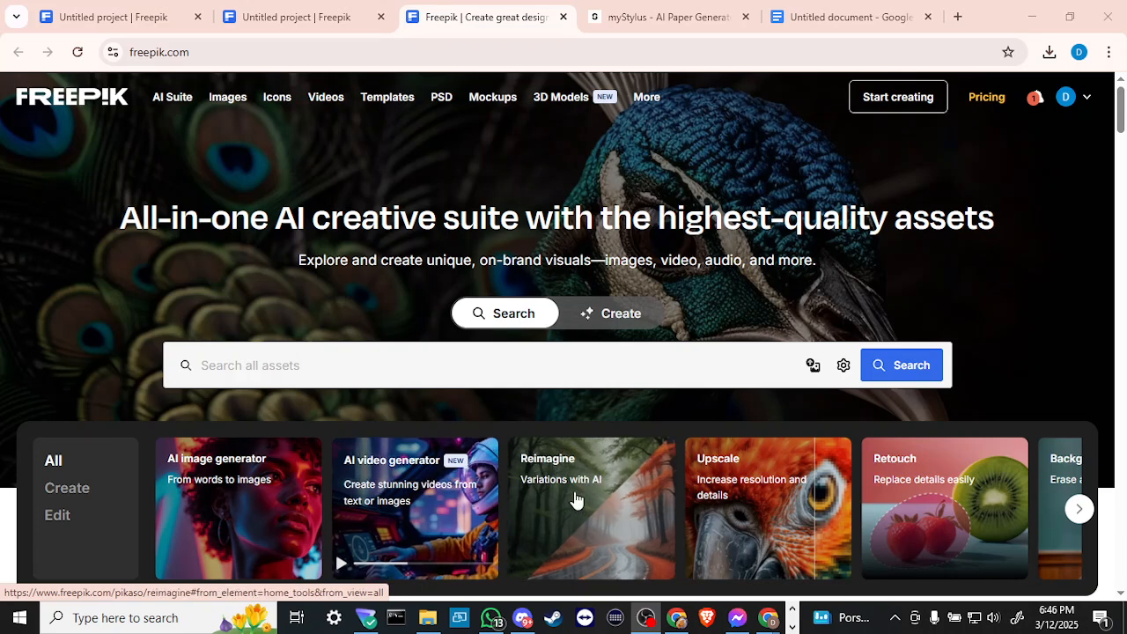
{"action": "mouse_move", "coordinate": [559, 475]}
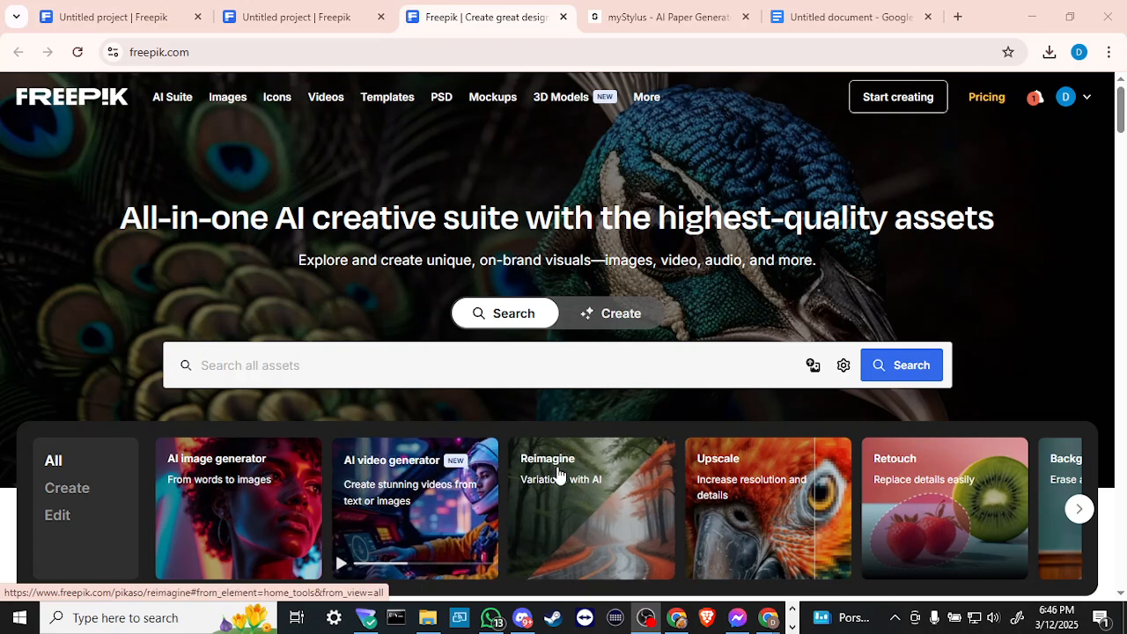
{"action": "mouse_move", "coordinate": [577, 486]}
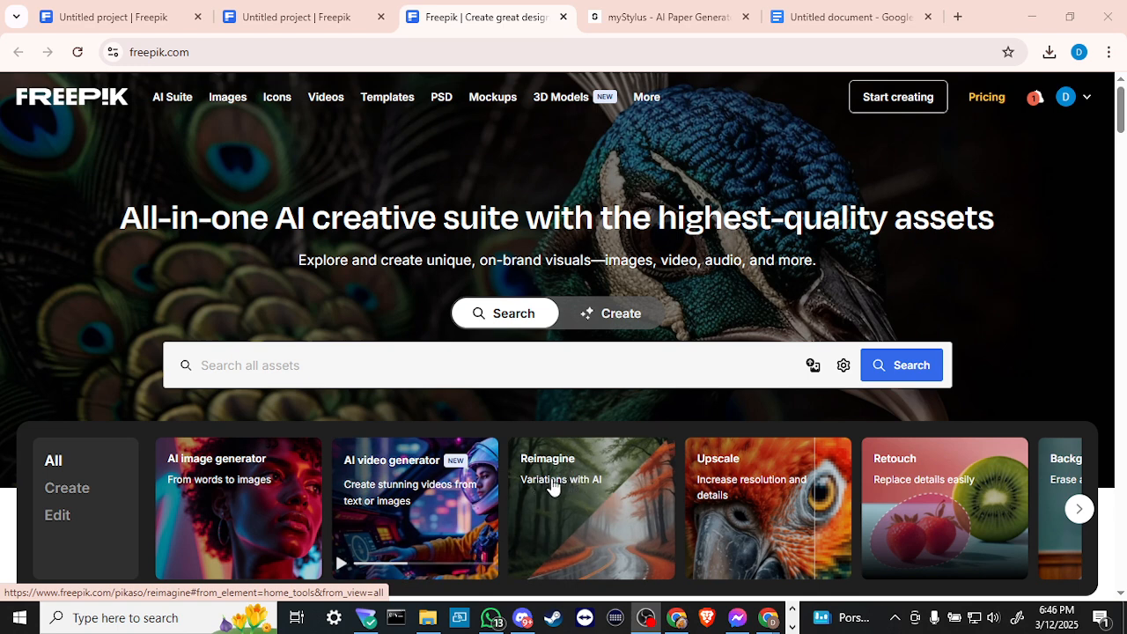
{"action": "mouse_move", "coordinate": [784, 506]}
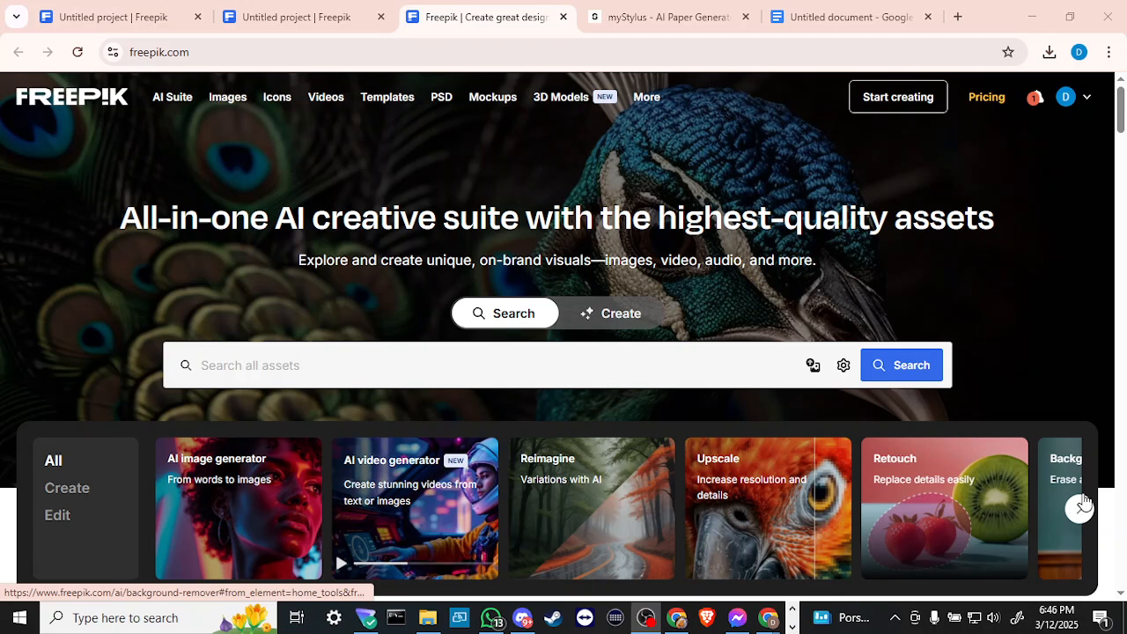
Page the homepage tool carousel to the Edit tools: Expand, Retouch and Image Editor
{"action": "left_click", "coordinate": [1078, 509]}
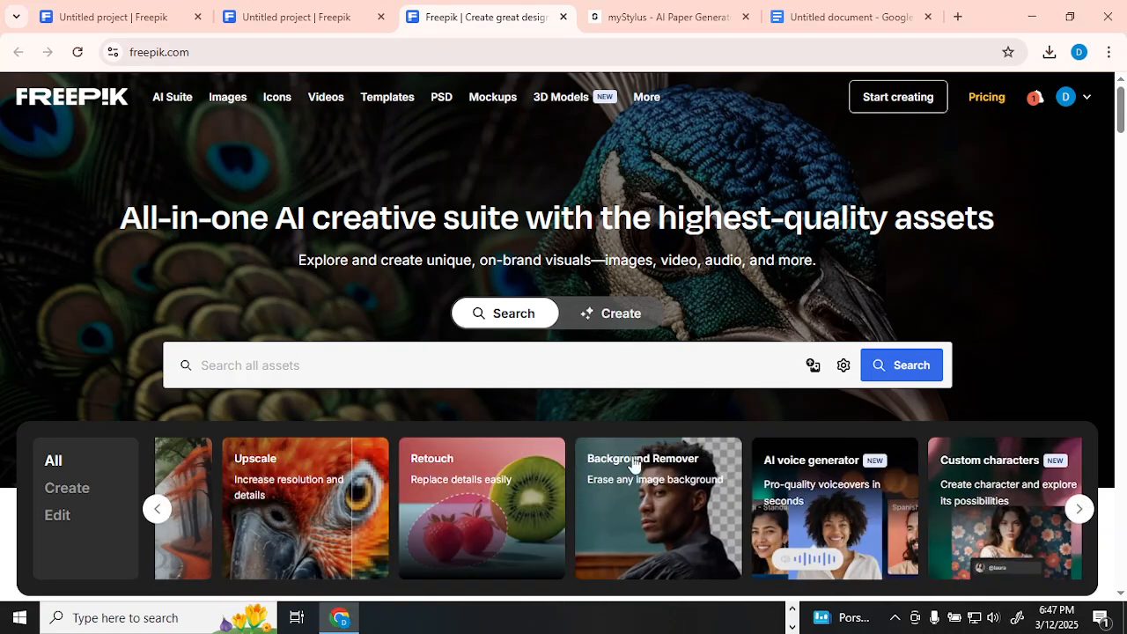
{"action": "mouse_move", "coordinate": [828, 490]}
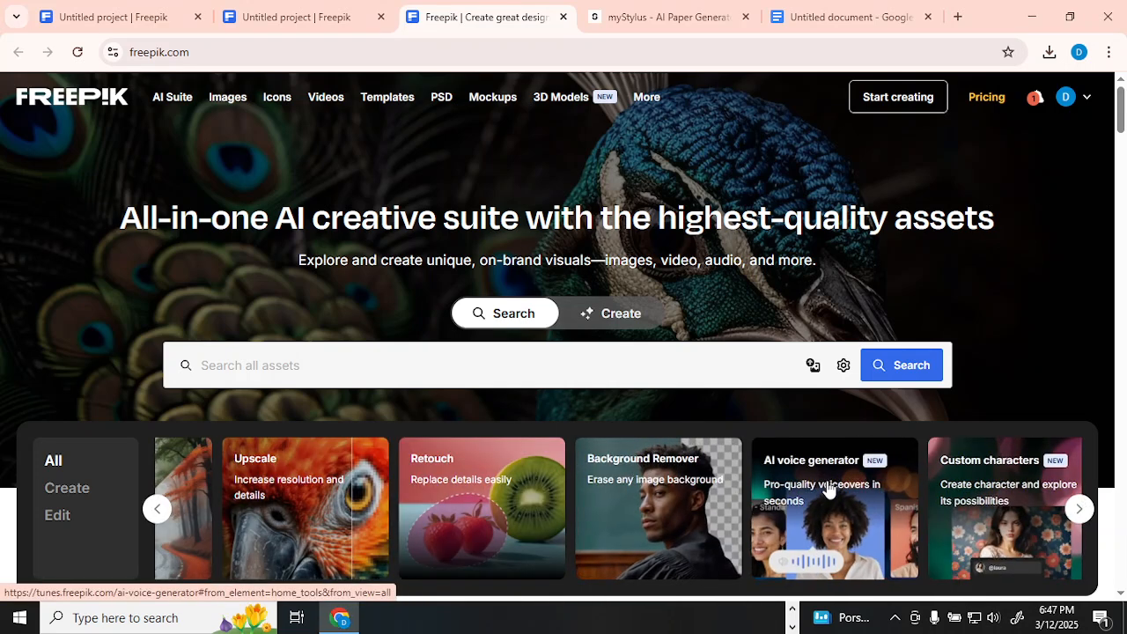
{"action": "mouse_move", "coordinate": [984, 507]}
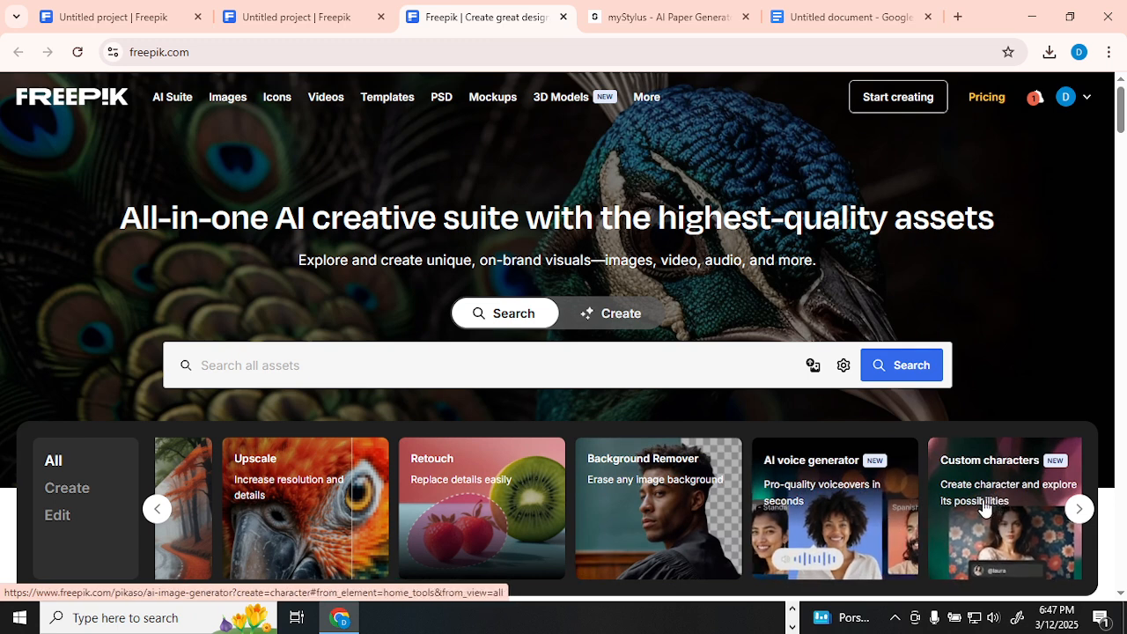
{"action": "mouse_move", "coordinate": [26, 342]}
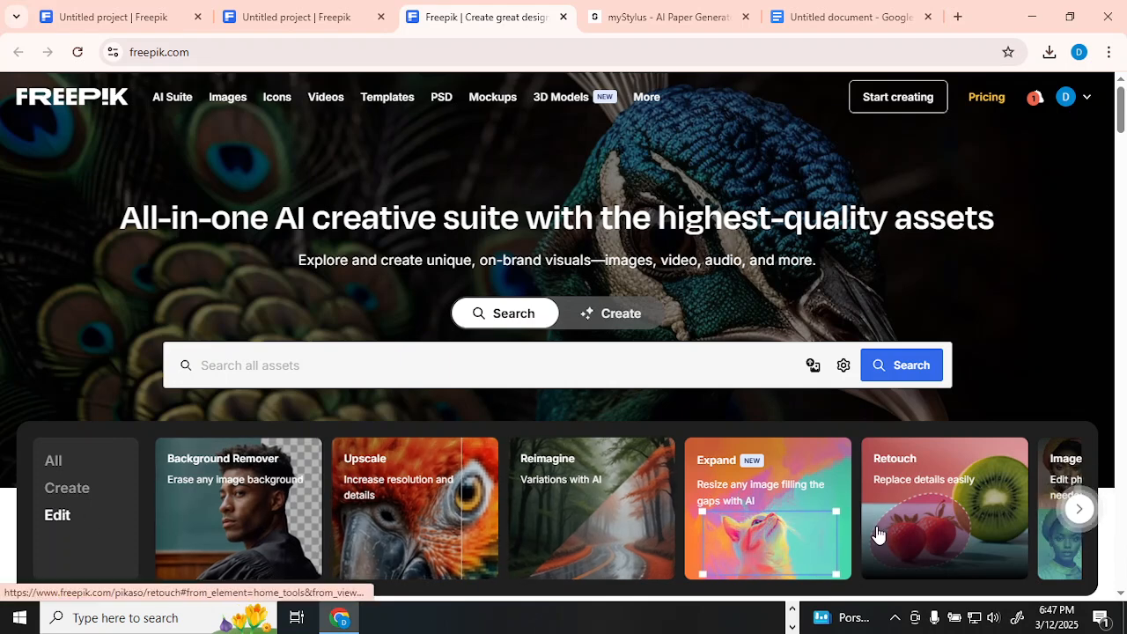
{"action": "left_click", "coordinate": [1079, 508]}
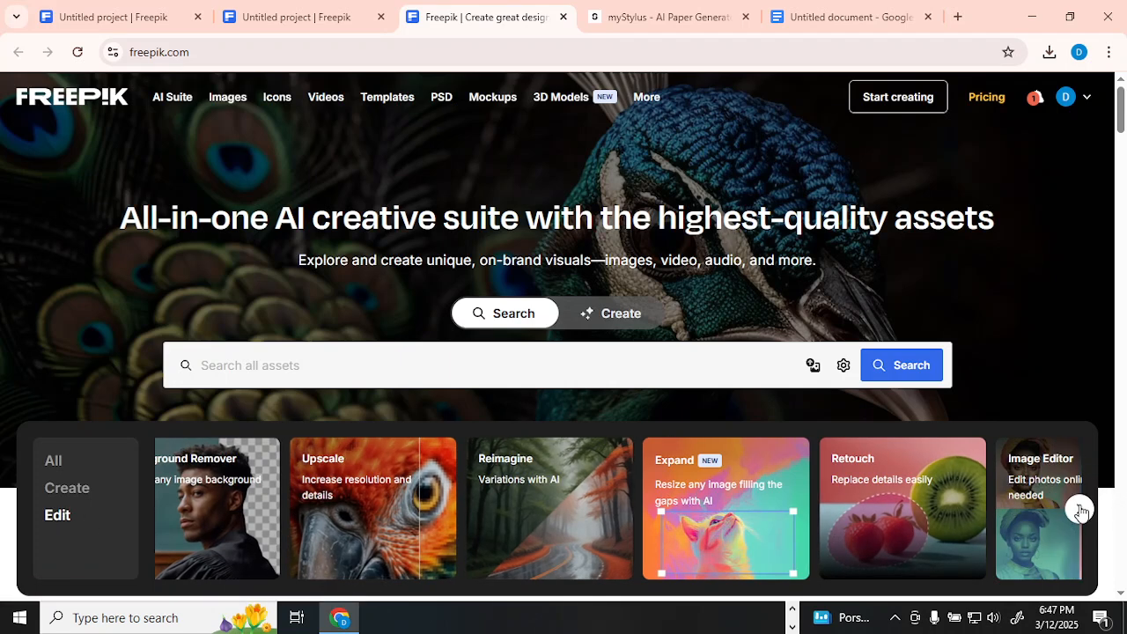
{"action": "left_click", "coordinate": [1080, 509]}
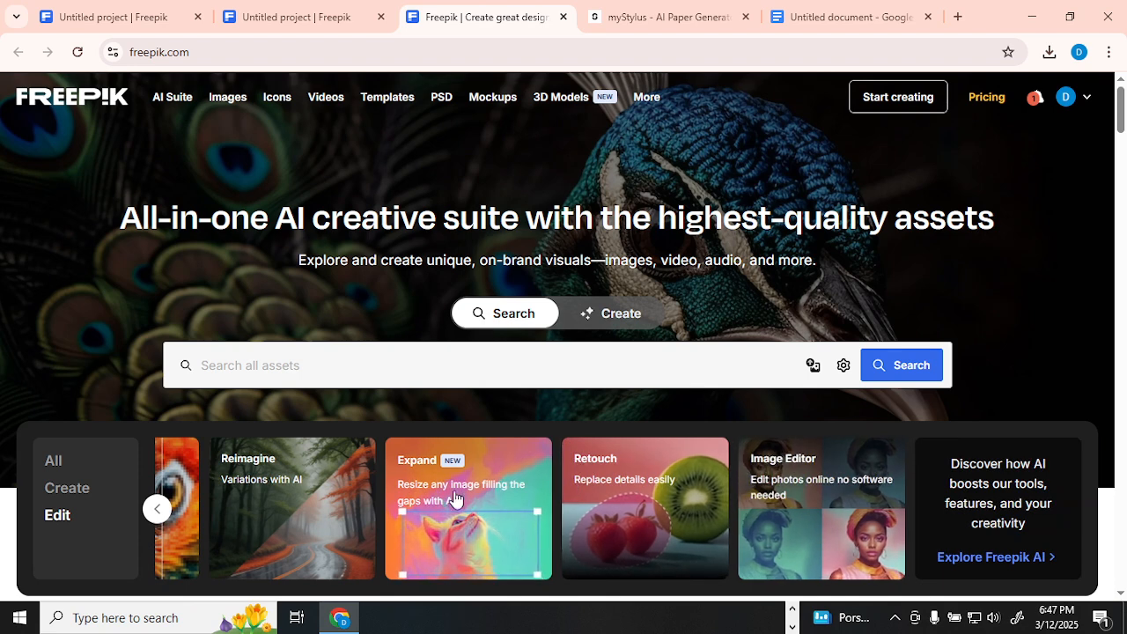
{"action": "mouse_move", "coordinate": [800, 487]}
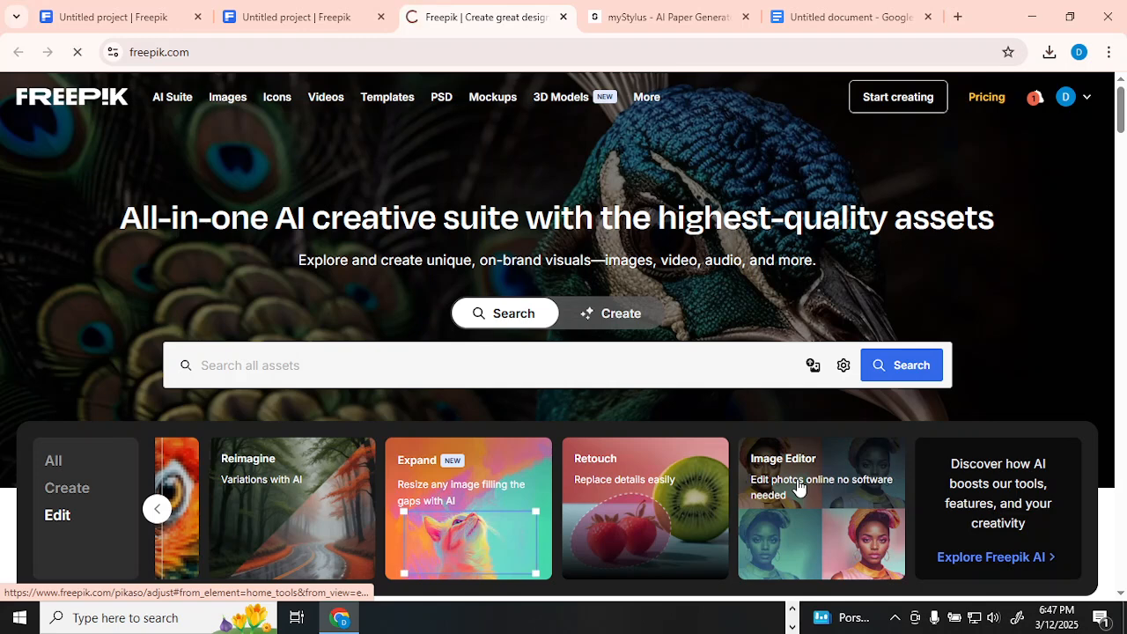
Open the Image Editor card to reach the Adjust page
{"action": "left_click", "coordinate": [798, 487]}
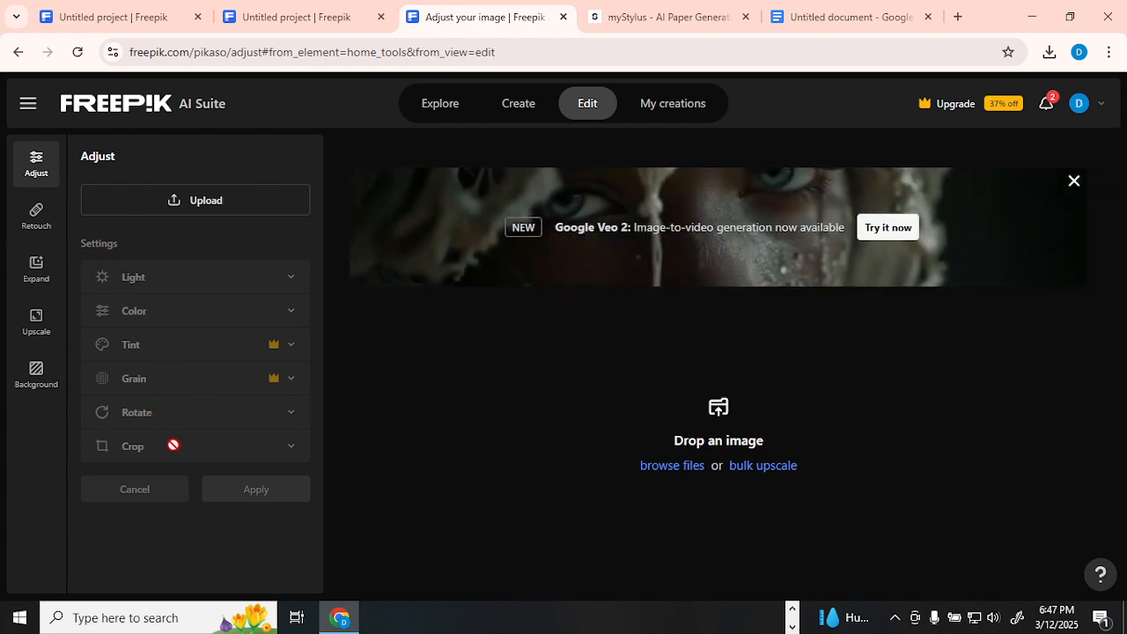
Upload the books-around-crystal cloud photo from Downloads and use it in the editor
{"action": "left_click", "coordinate": [194, 200]}
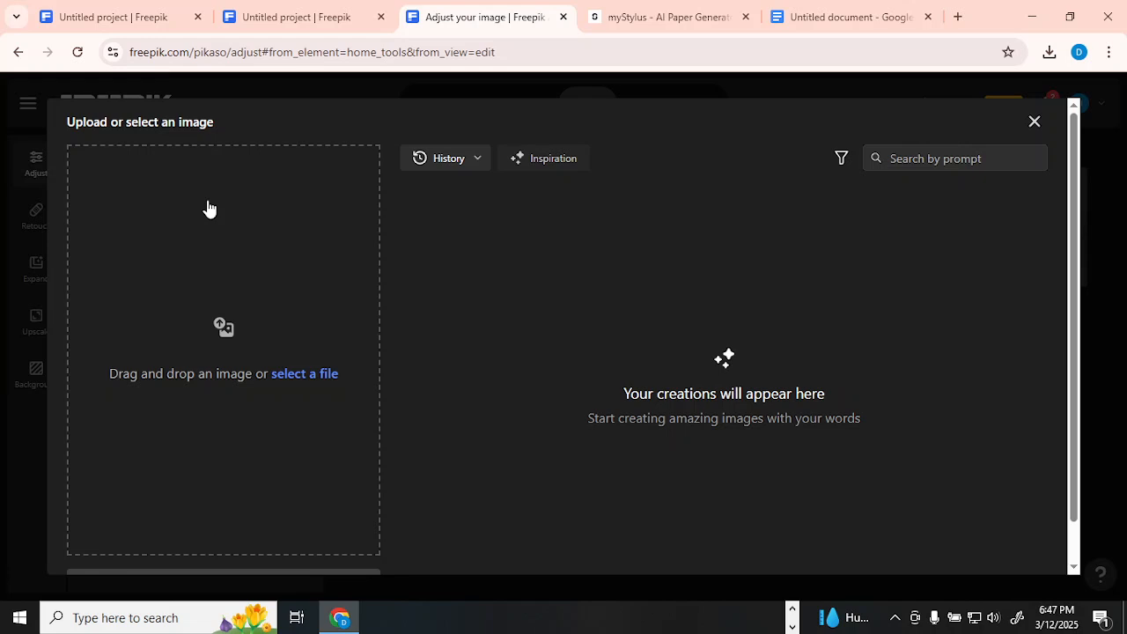
{"action": "mouse_move", "coordinate": [223, 329]}
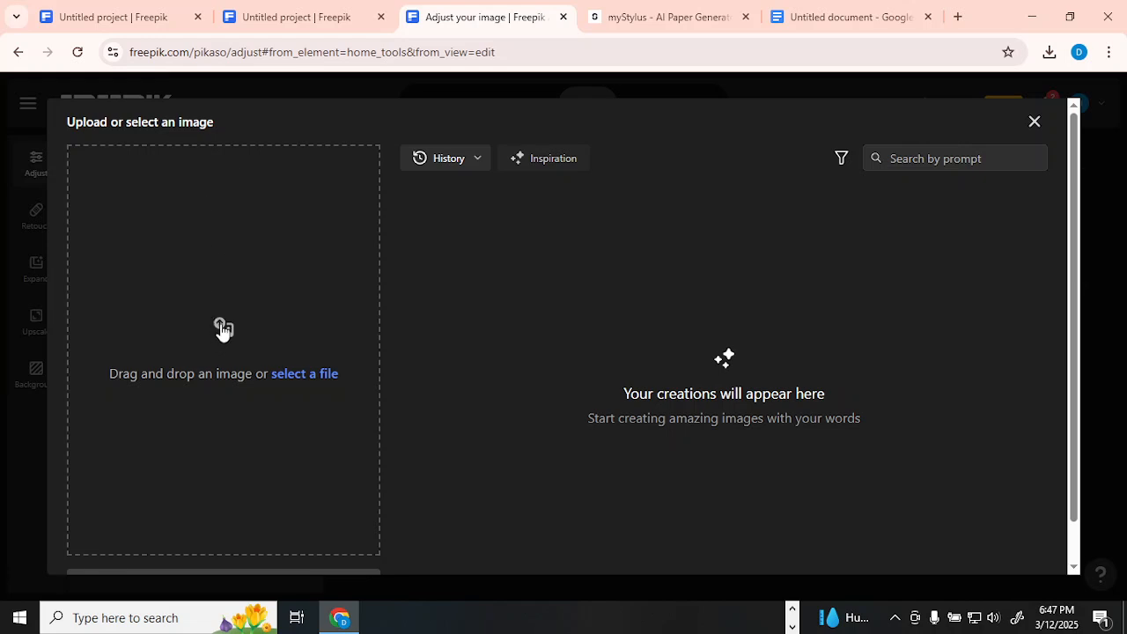
{"action": "left_click", "coordinate": [304, 373]}
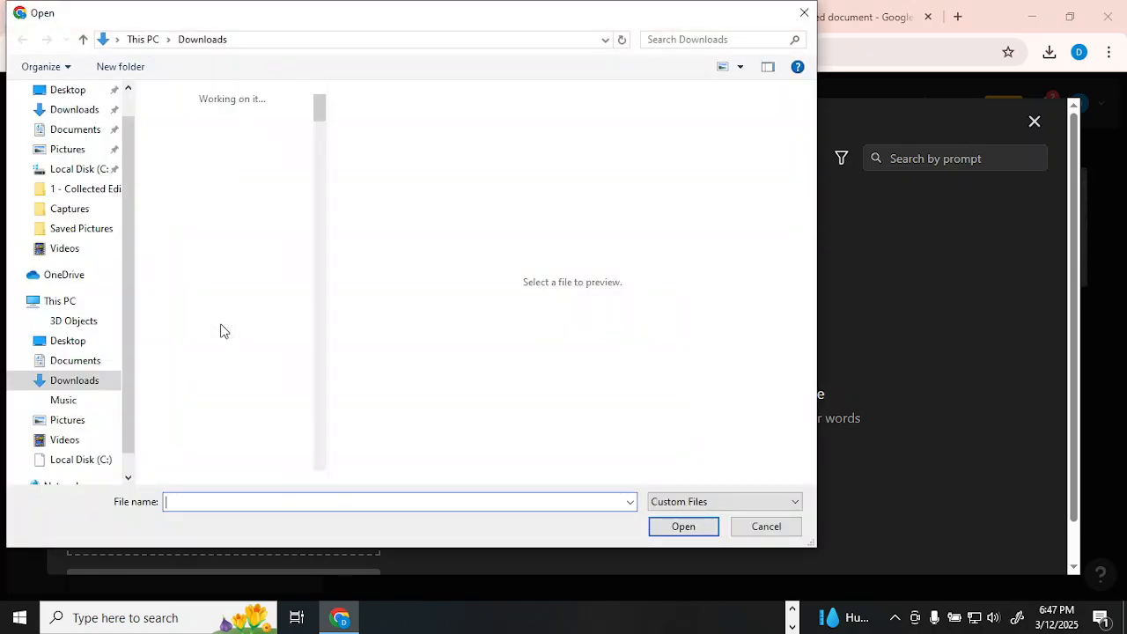
{"action": "left_click", "coordinate": [193, 157]}
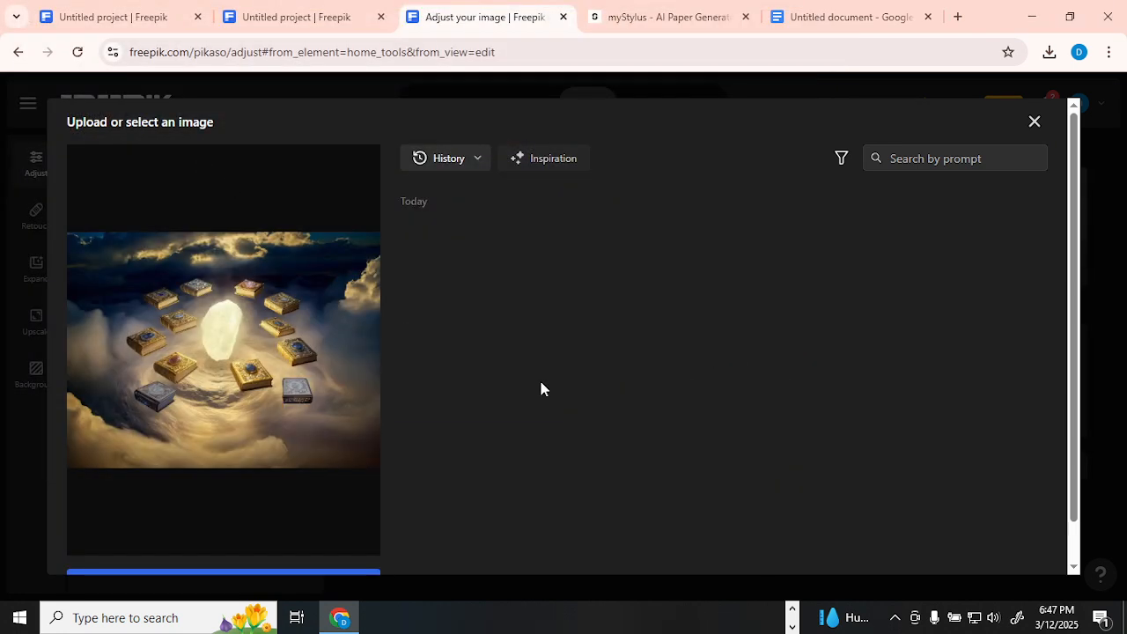
{"action": "scroll", "scroll_direction": "down", "scroll_amount": 3}
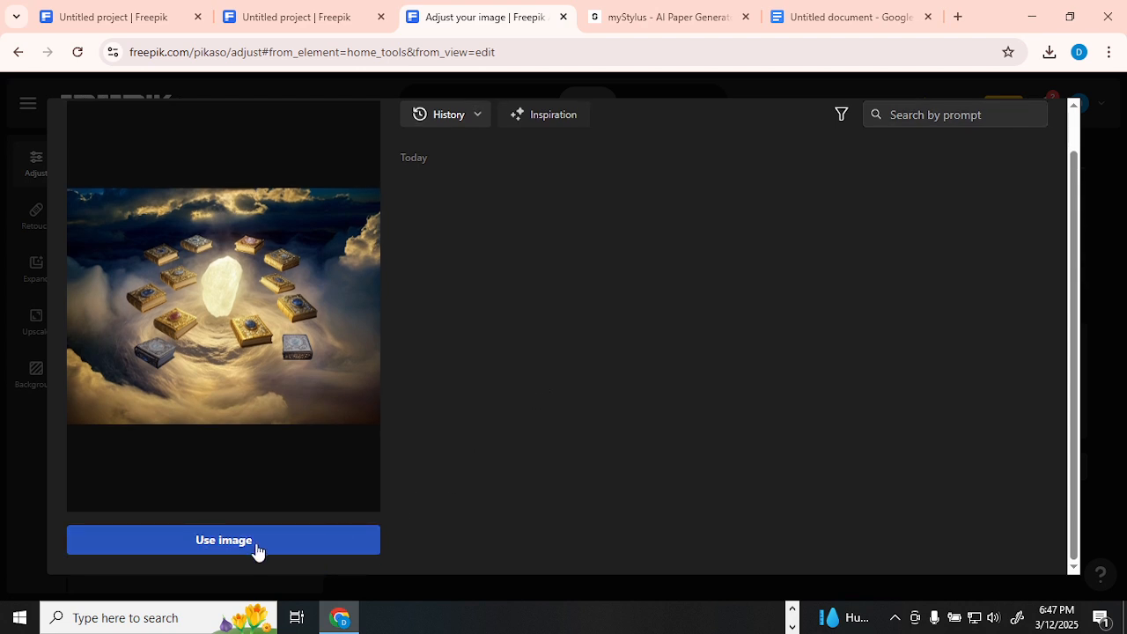
{"action": "left_click", "coordinate": [224, 540]}
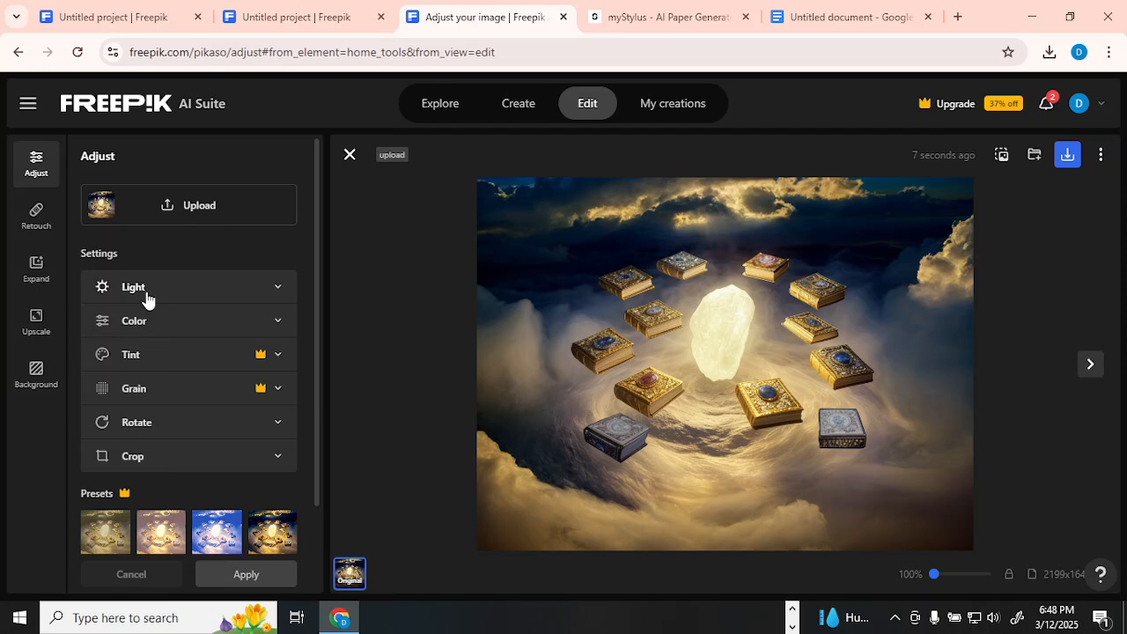
{"action": "mouse_move", "coordinate": [167, 316]}
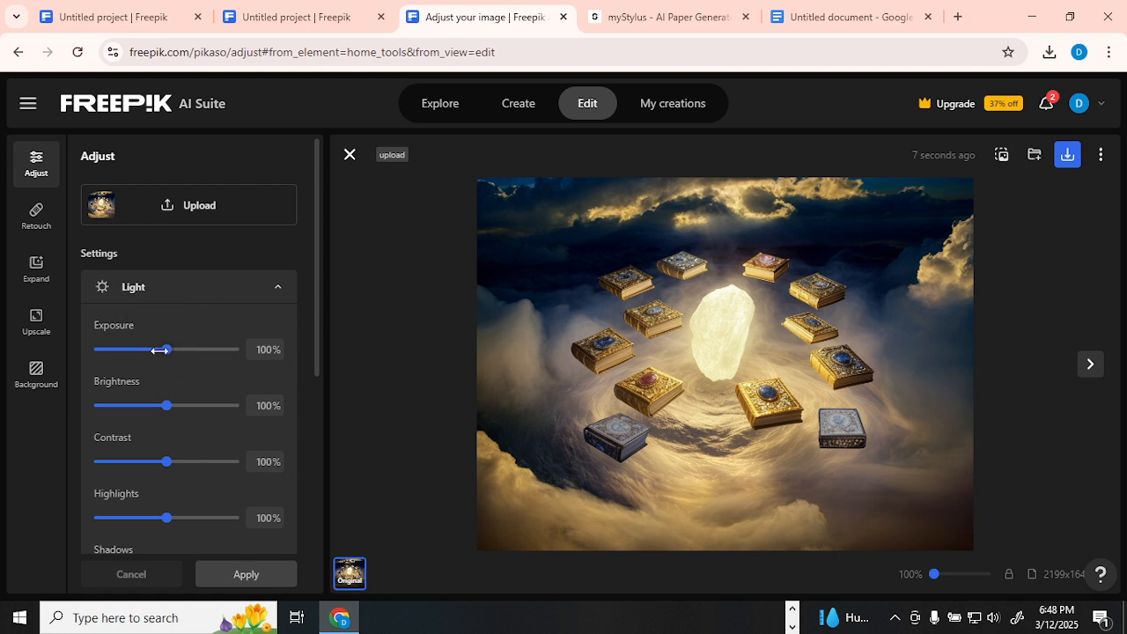
Set Exposure to 119% after trying higher values, and lower Highlights to 94%
{"action": "left_click_drag", "start_coordinate": [162, 349], "coordinate": [188, 349]}
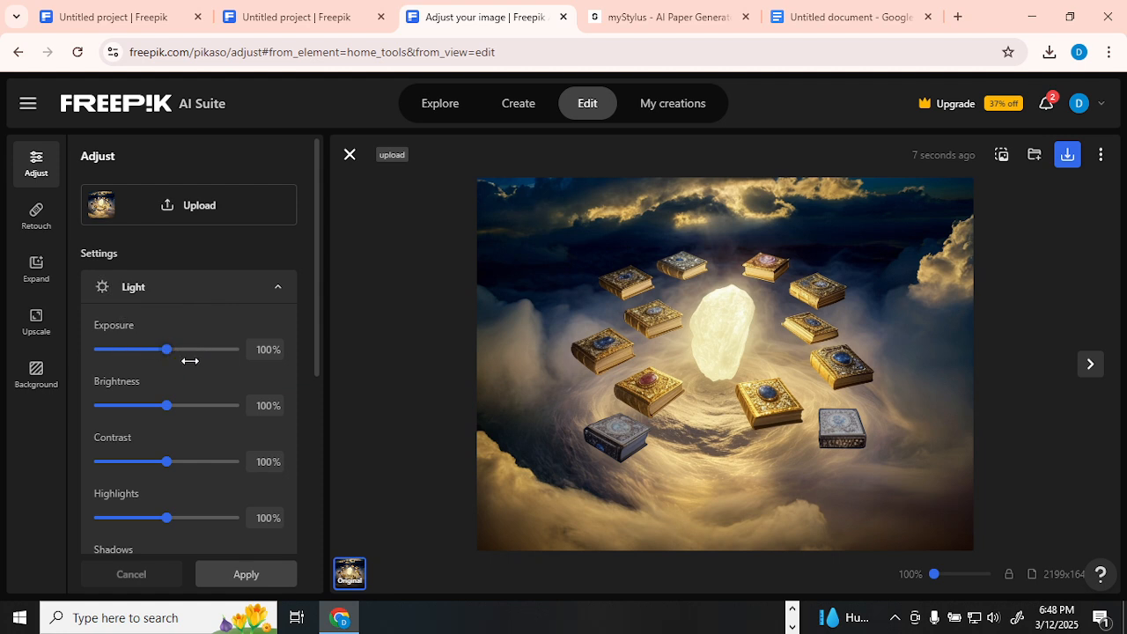
{"action": "left_click_drag", "start_coordinate": [162, 349], "coordinate": [182, 349]}
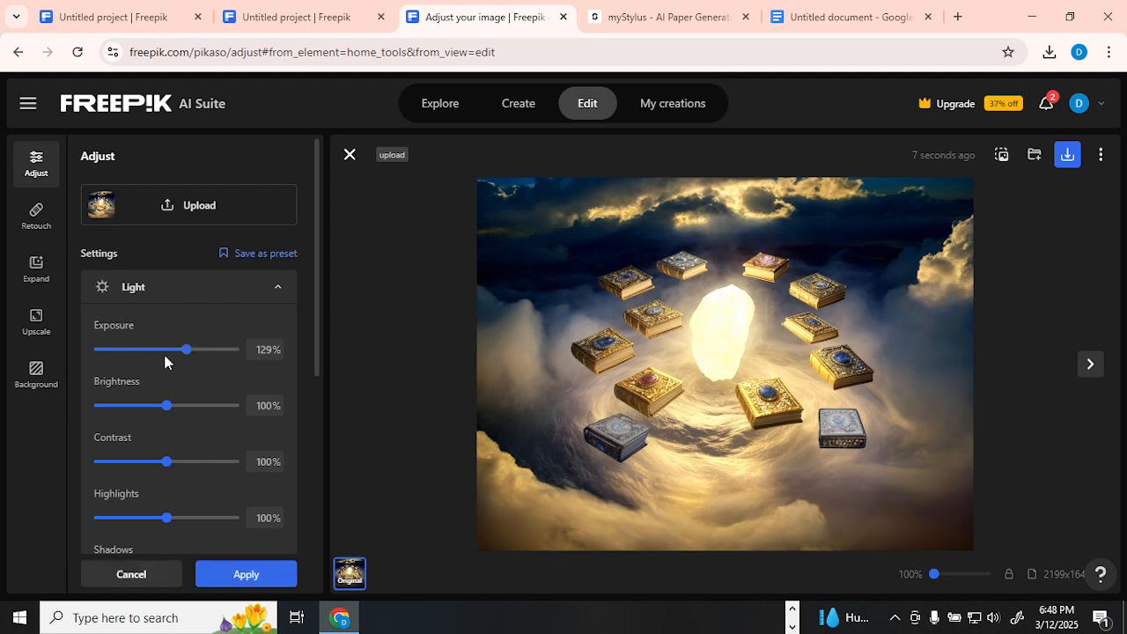
{"action": "left_click_drag", "start_coordinate": [185, 349], "coordinate": [234, 348]}
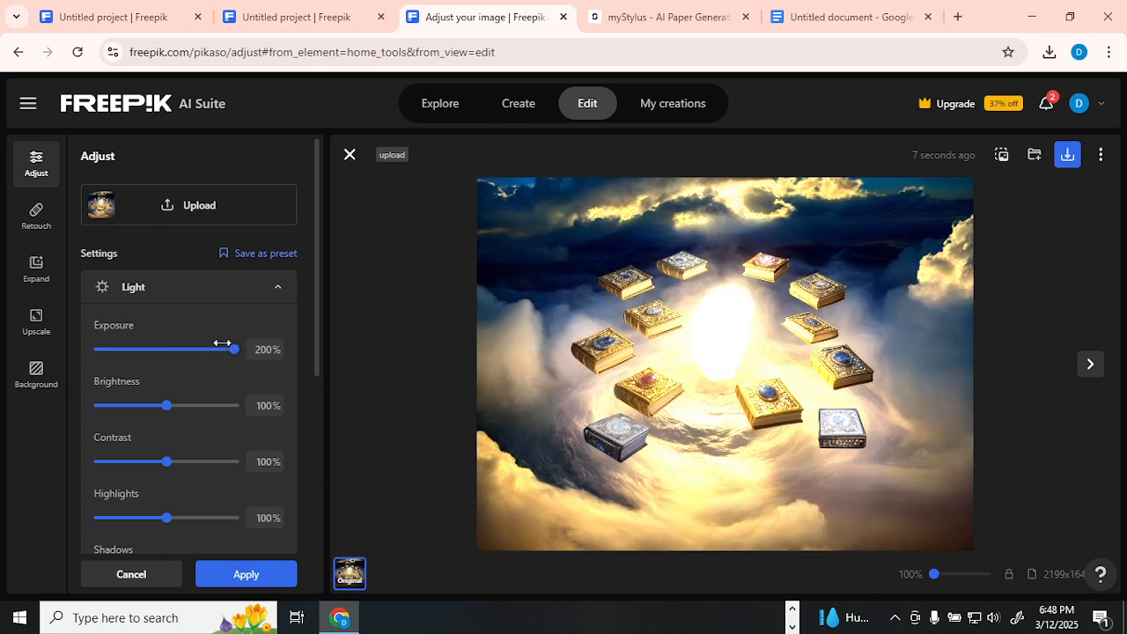
{"action": "left_click_drag", "start_coordinate": [234, 348], "coordinate": [161, 349]}
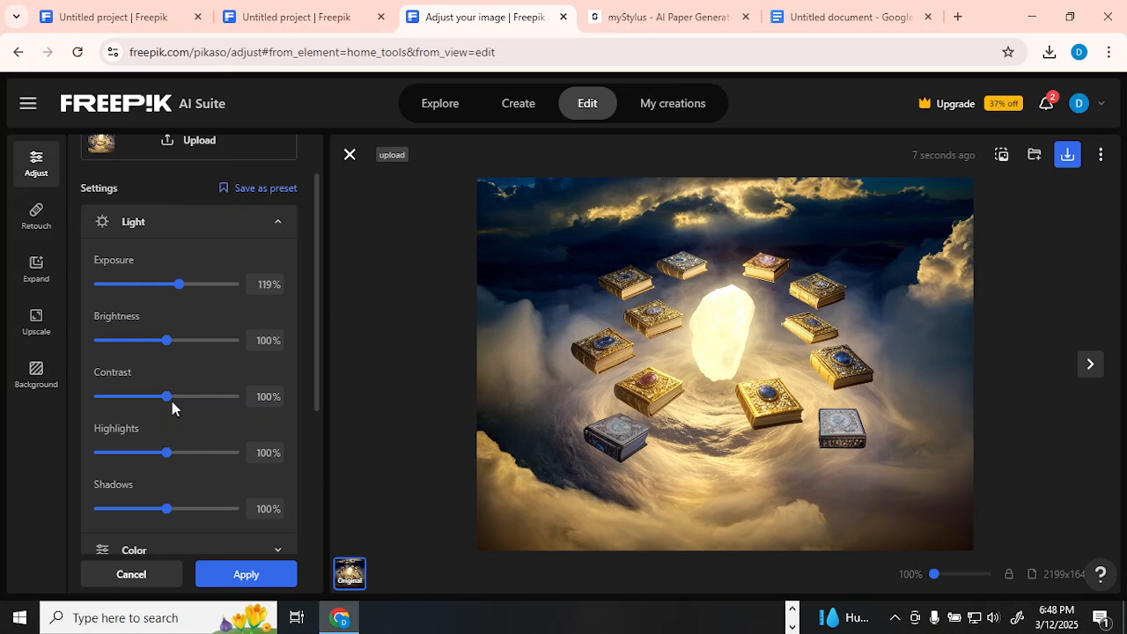
{"action": "scroll", "scroll_direction": "down", "scroll_amount": 3}
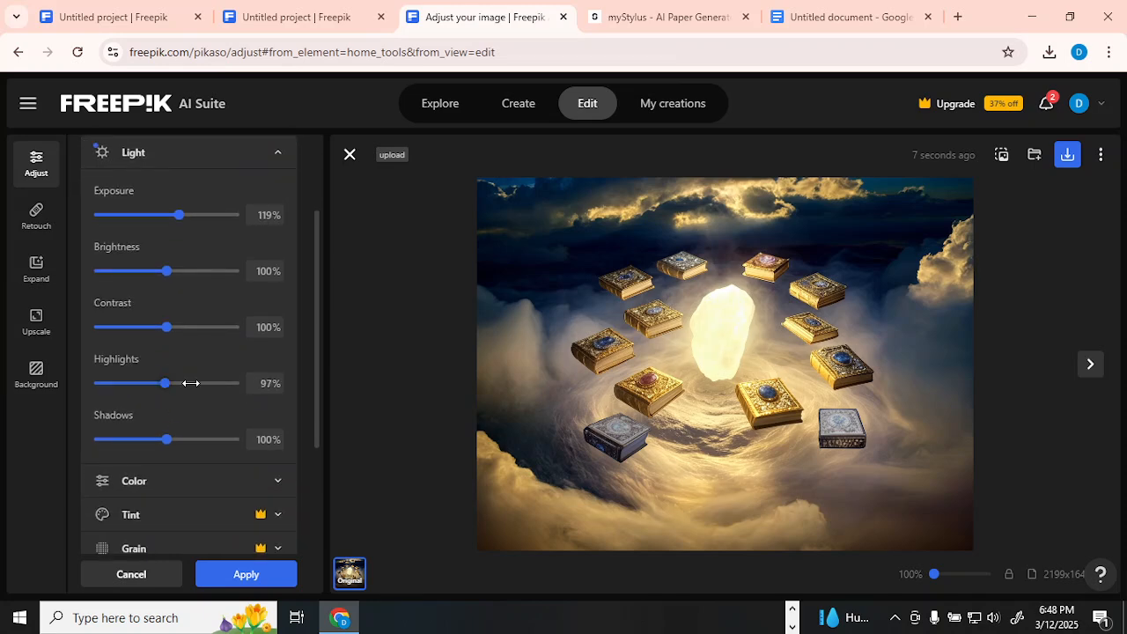
{"action": "left_click_drag", "start_coordinate": [162, 382], "coordinate": [153, 382]}
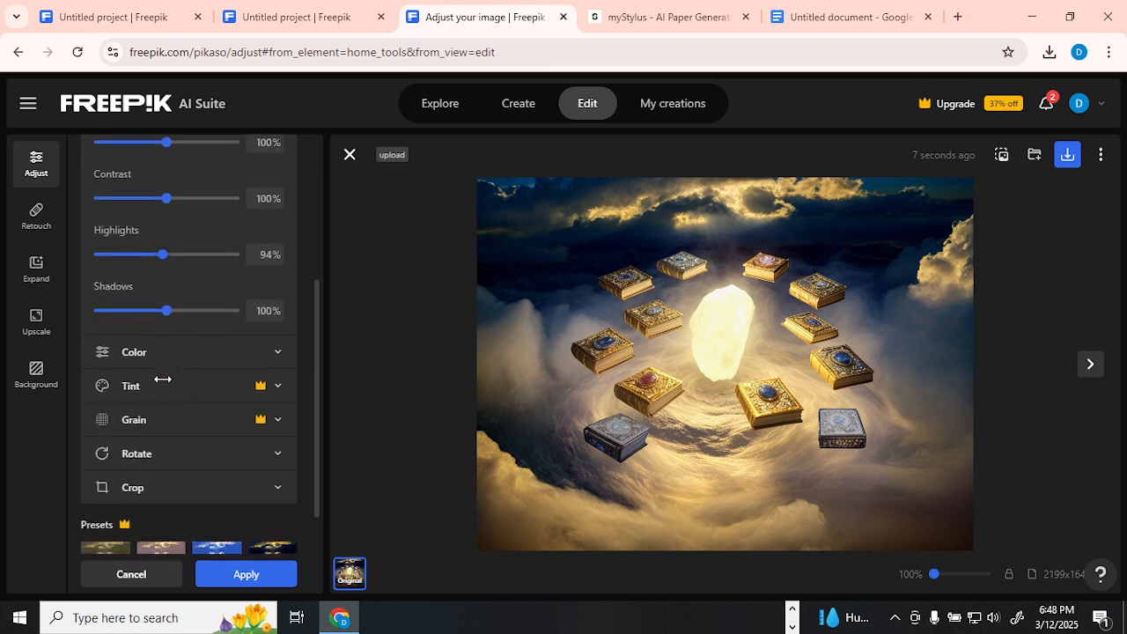
{"action": "mouse_move", "coordinate": [144, 431]}
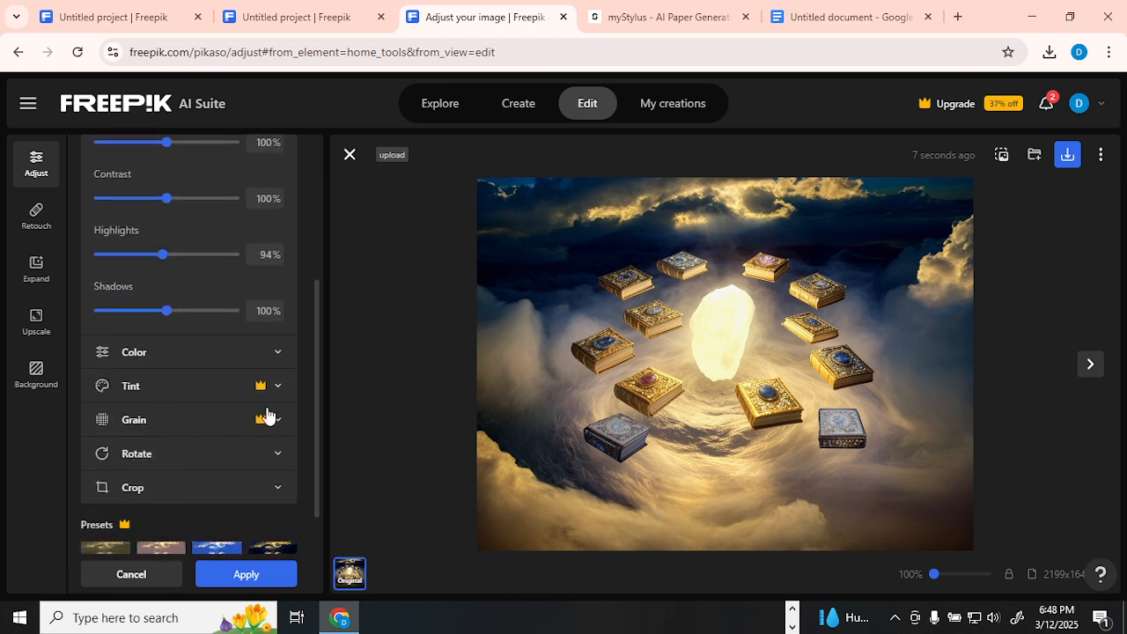
{"action": "mouse_move", "coordinate": [632, 283]}
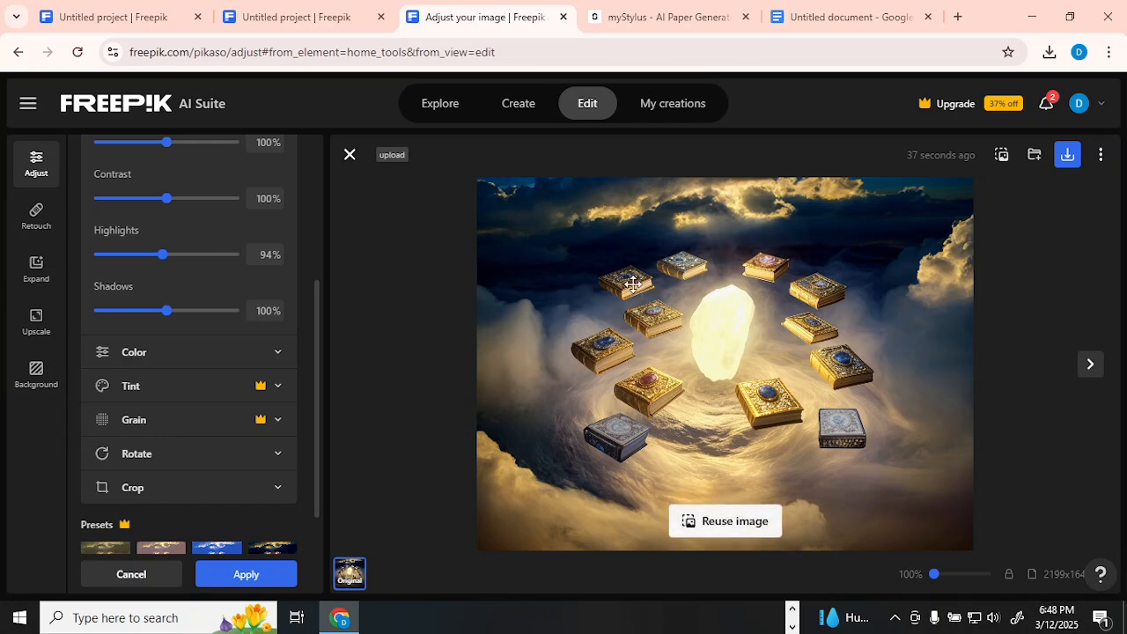
{"action": "mouse_move", "coordinate": [36, 216]}
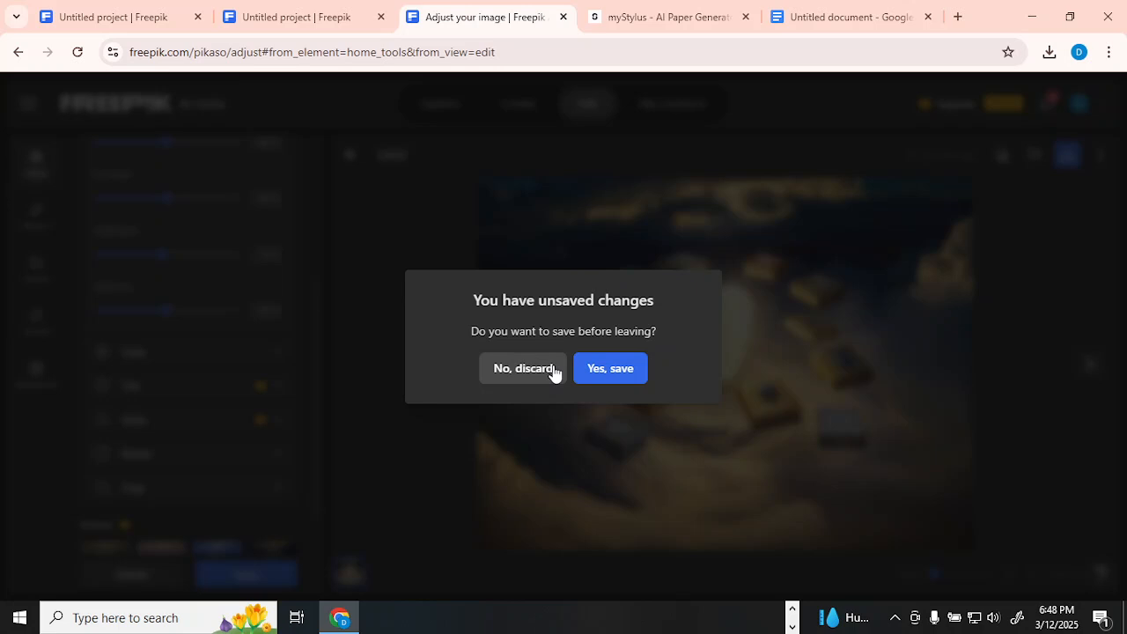
{"action": "mouse_move", "coordinate": [527, 371]}
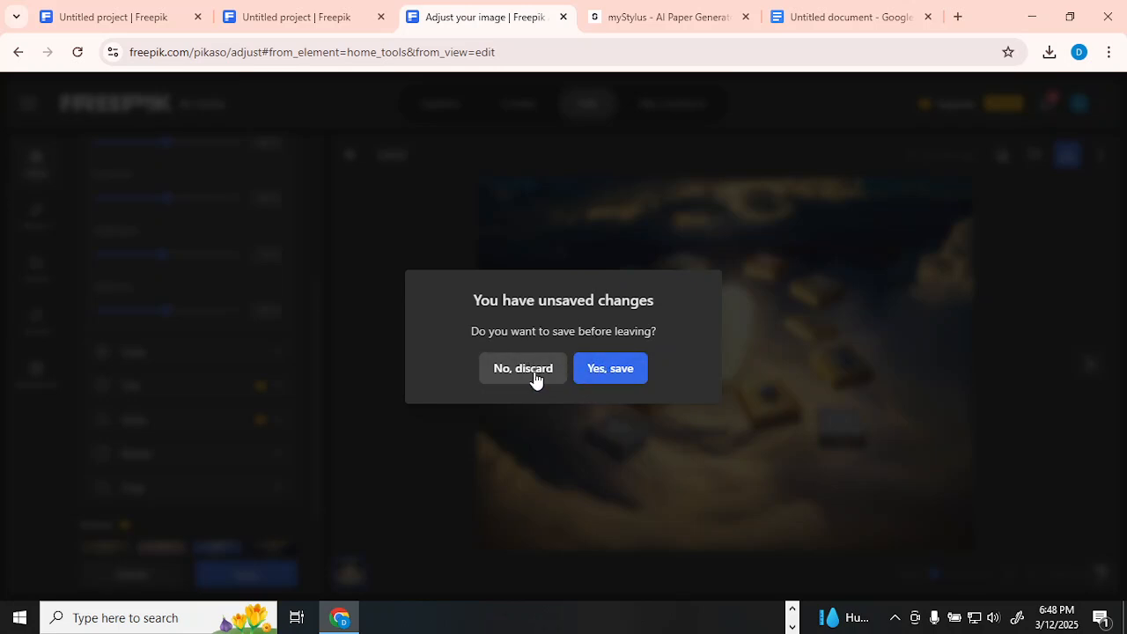
{"action": "mouse_move", "coordinate": [610, 368]}
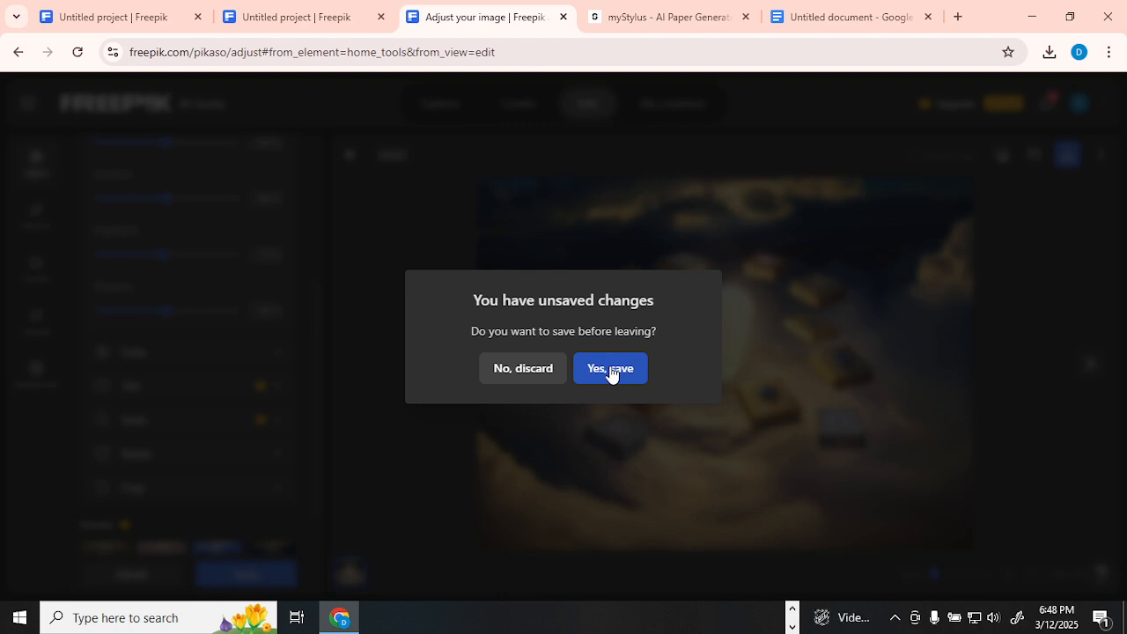
Save the light adjustments and set the Retouch brush size to 70
{"action": "left_click", "coordinate": [610, 368]}
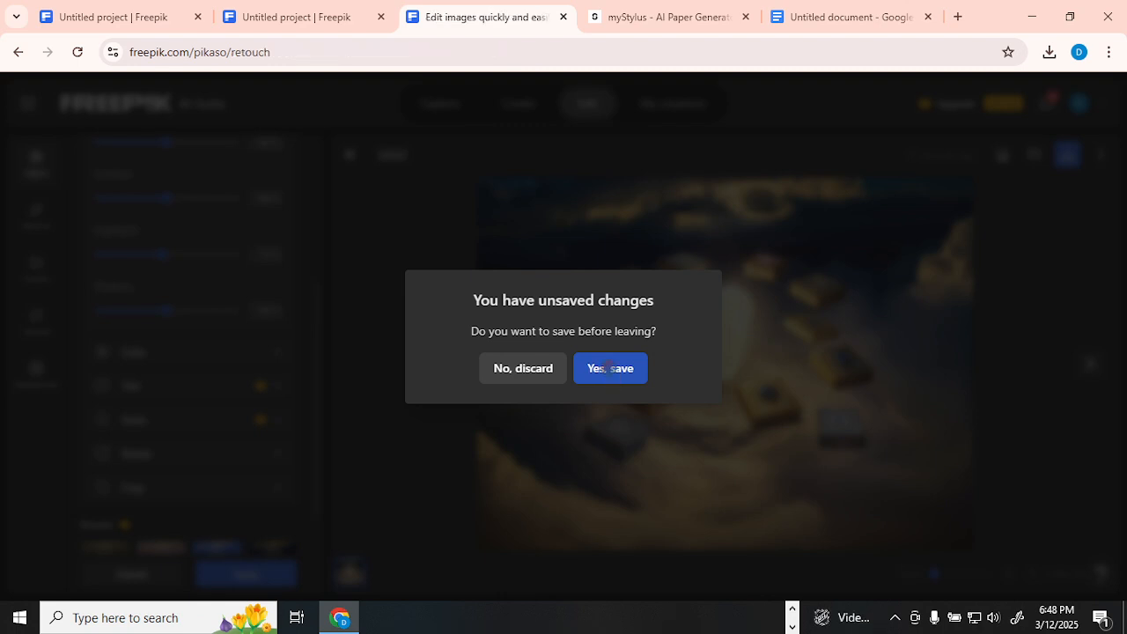
{"action": "left_click", "coordinate": [522, 368]}
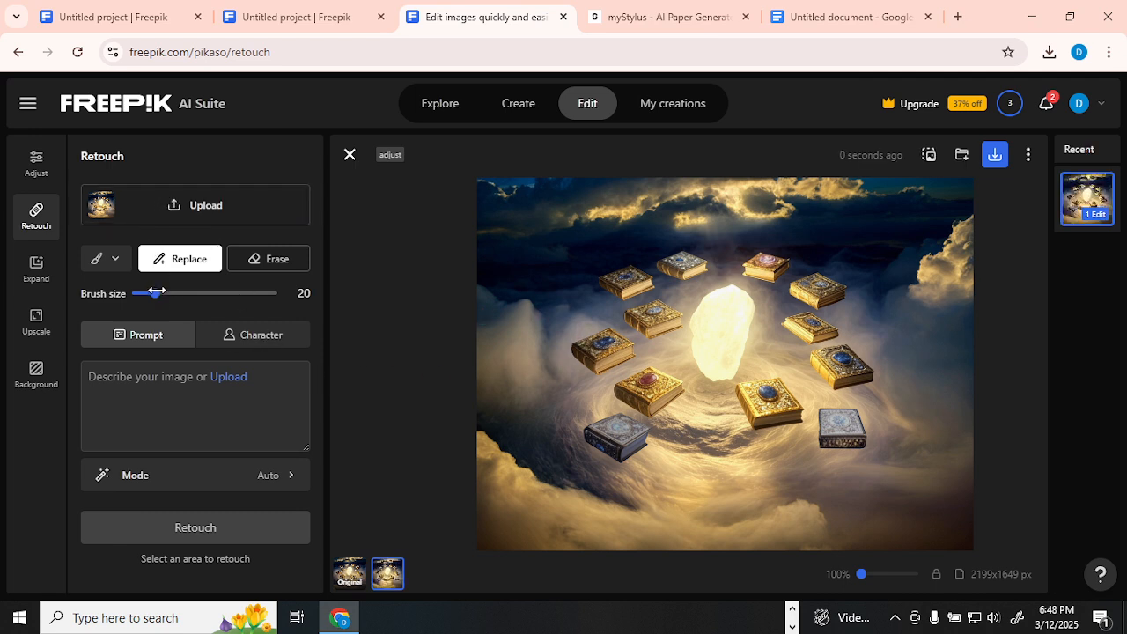
{"action": "left_click_drag", "start_coordinate": [166, 293], "coordinate": [227, 292]}
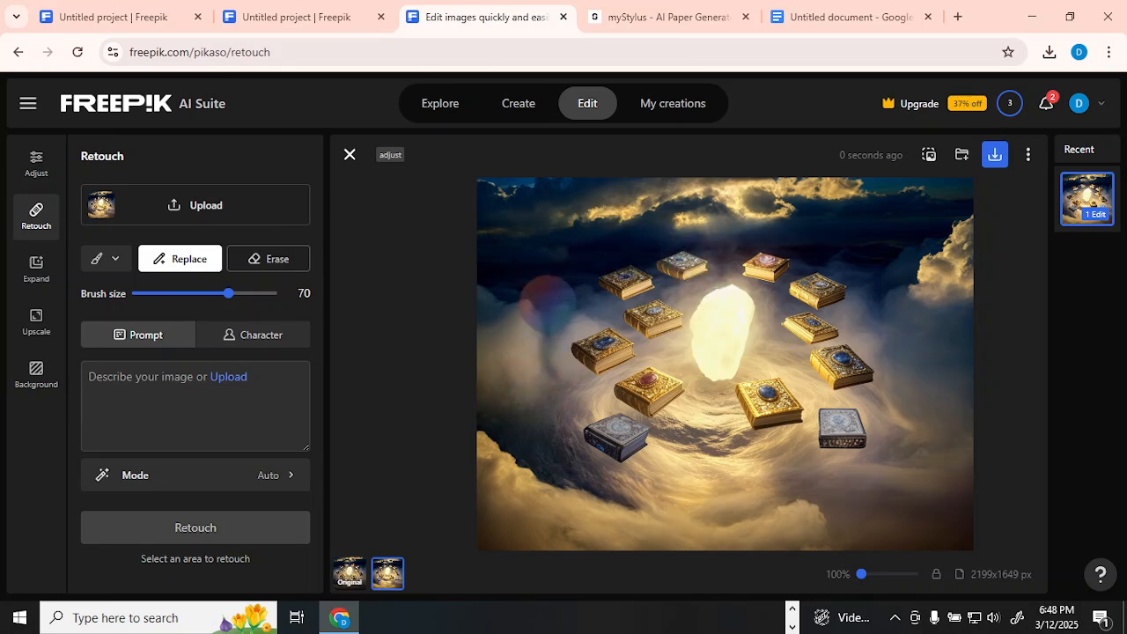
Paint the upper-left sky, prompt 'sun', and apply the sun retouch
{"action": "left_click_drag", "start_coordinate": [546, 237], "coordinate": [696, 211]}
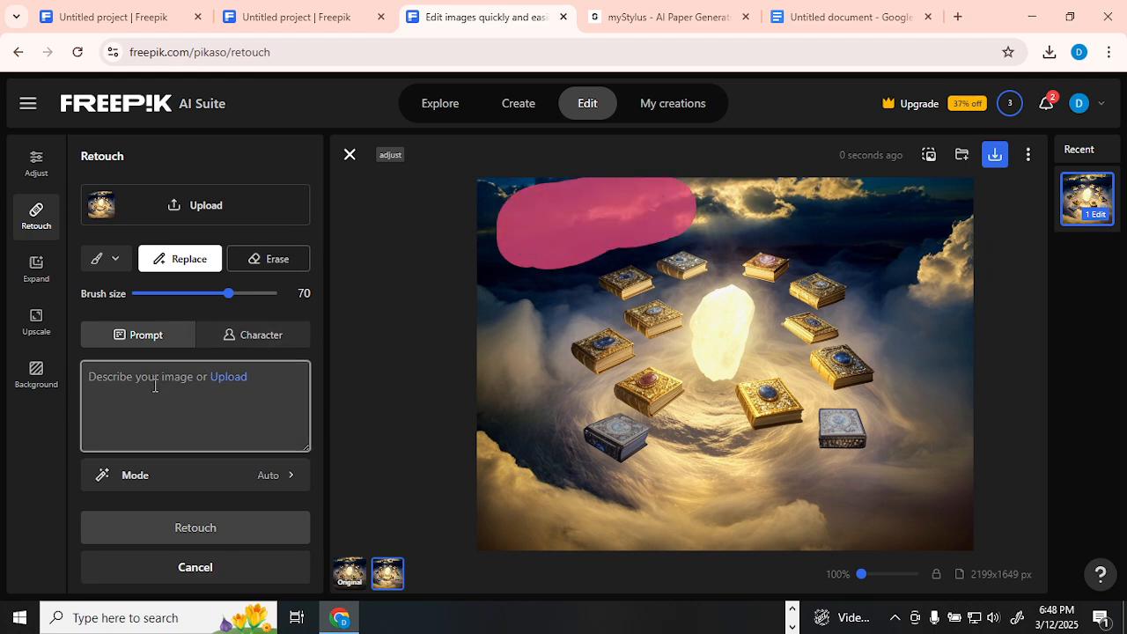
{"action": "type", "text": "sun"}
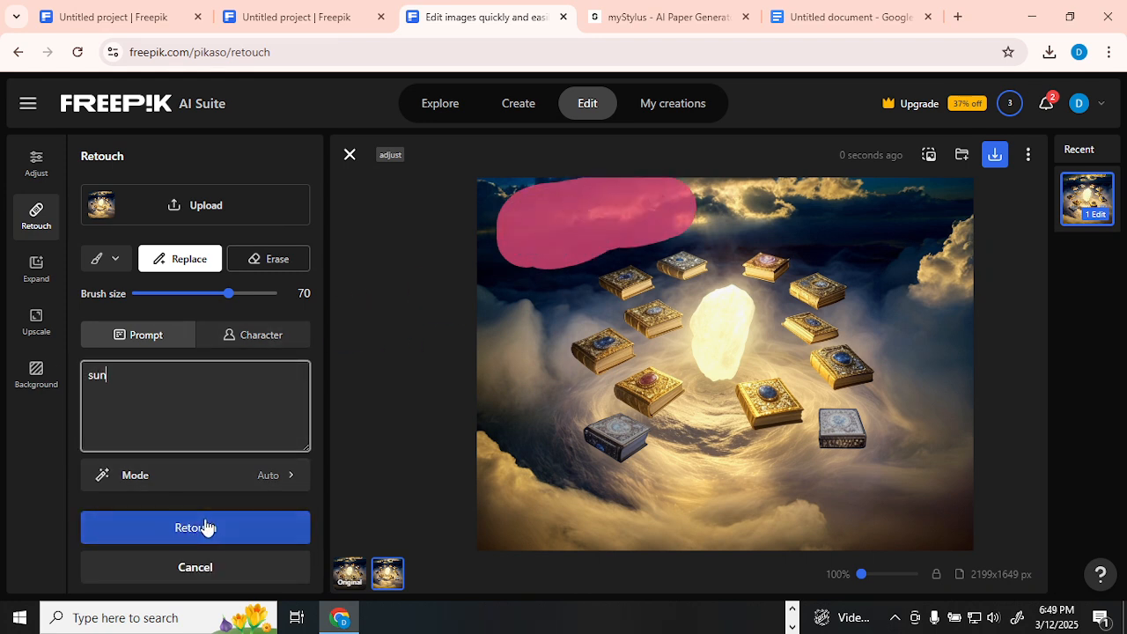
{"action": "left_click", "coordinate": [195, 527]}
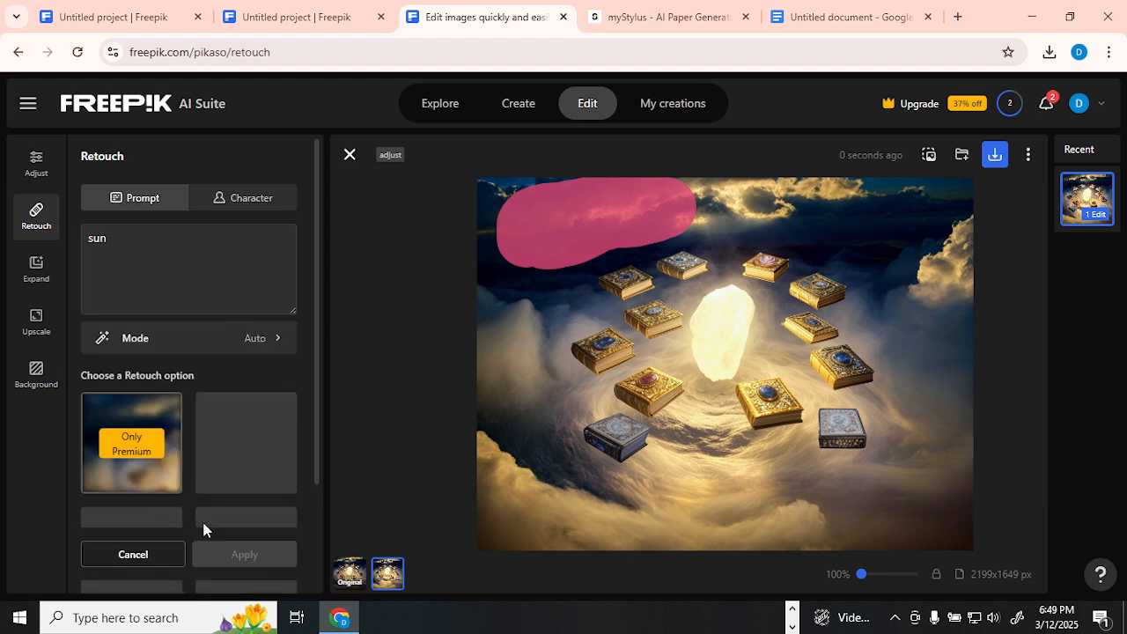
{"action": "mouse_move", "coordinate": [219, 459]}
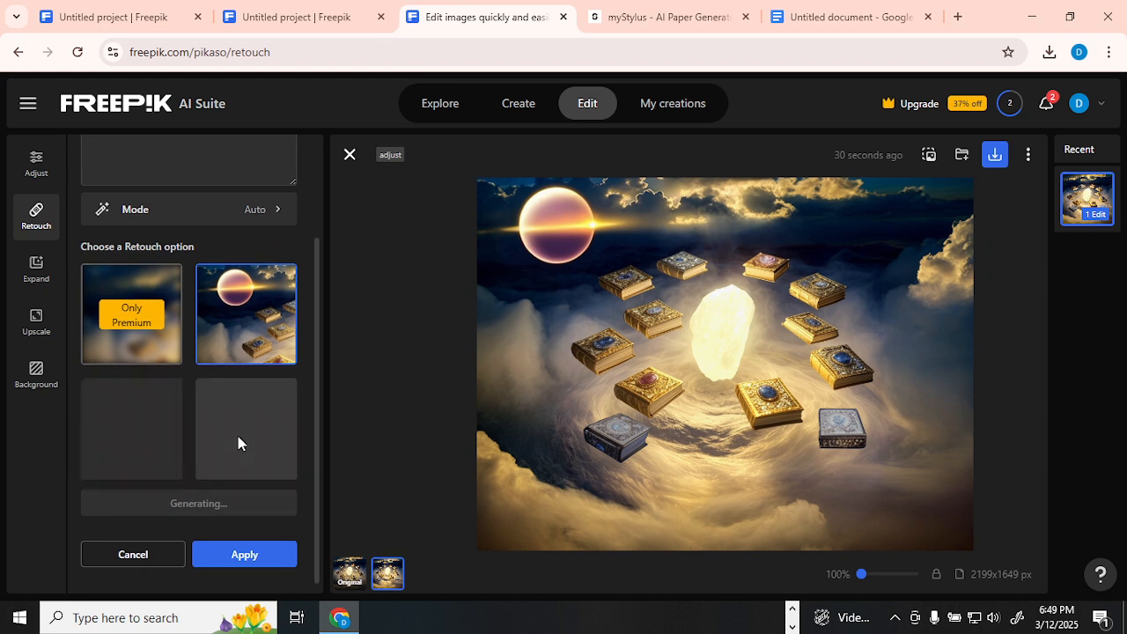
{"action": "mouse_move", "coordinate": [264, 295]}
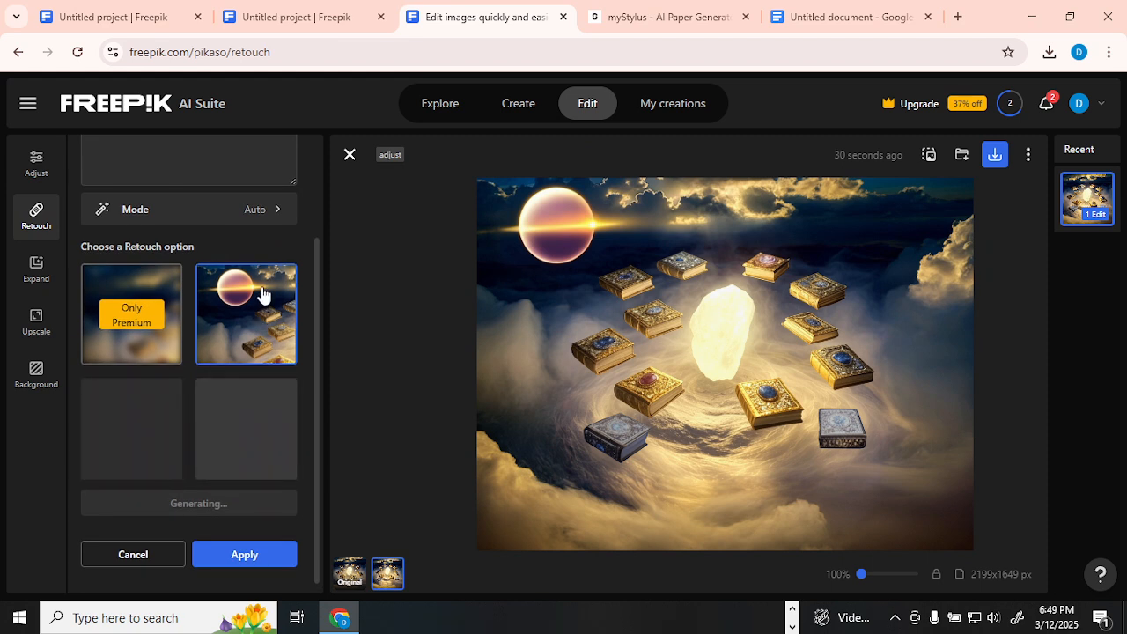
{"action": "mouse_move", "coordinate": [423, 247]}
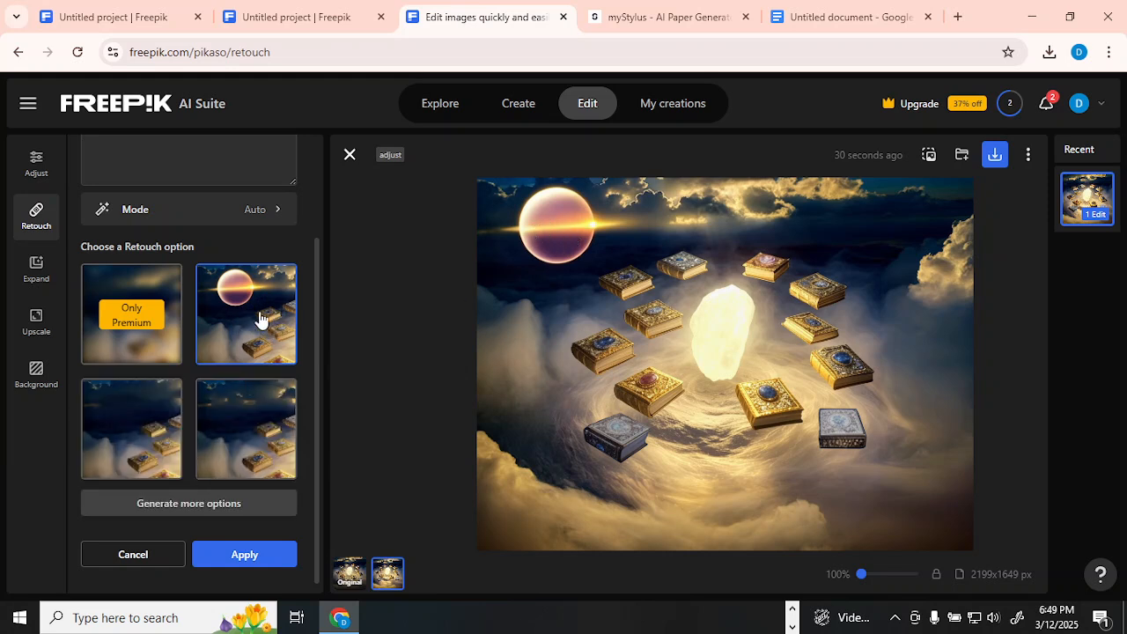
{"action": "mouse_move", "coordinate": [248, 311]}
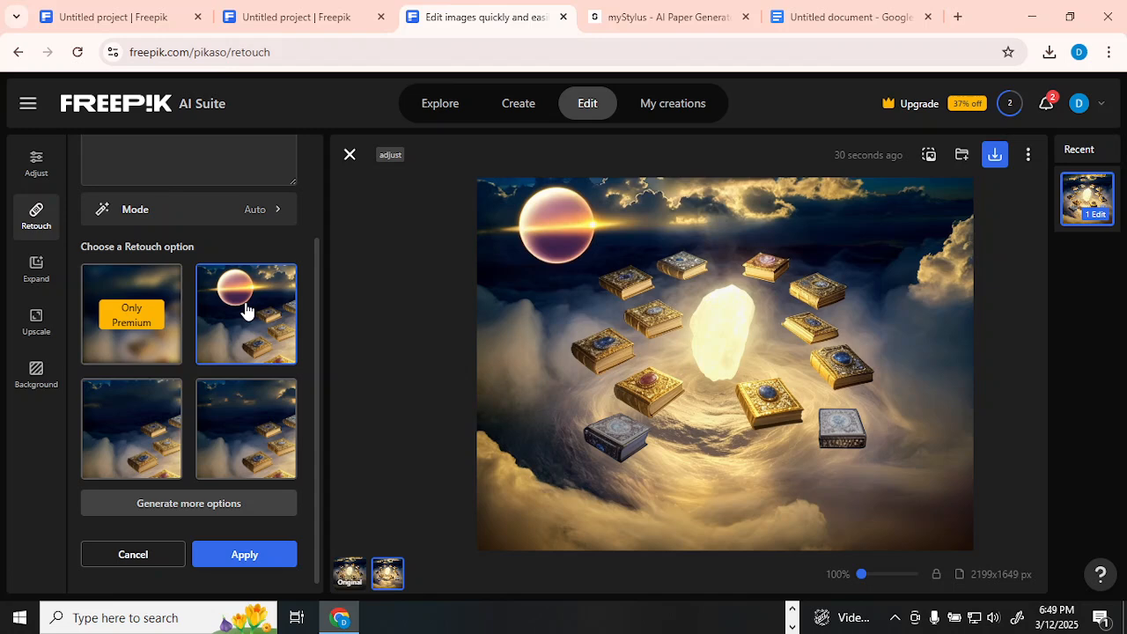
{"action": "mouse_move", "coordinate": [228, 336]}
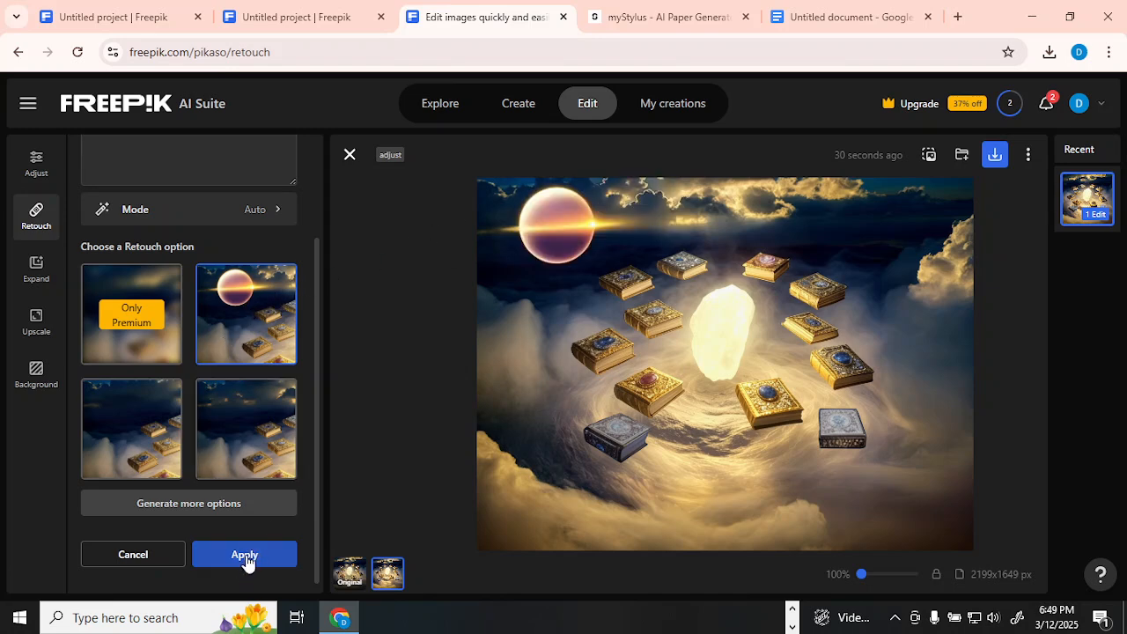
{"action": "left_click", "coordinate": [244, 554]}
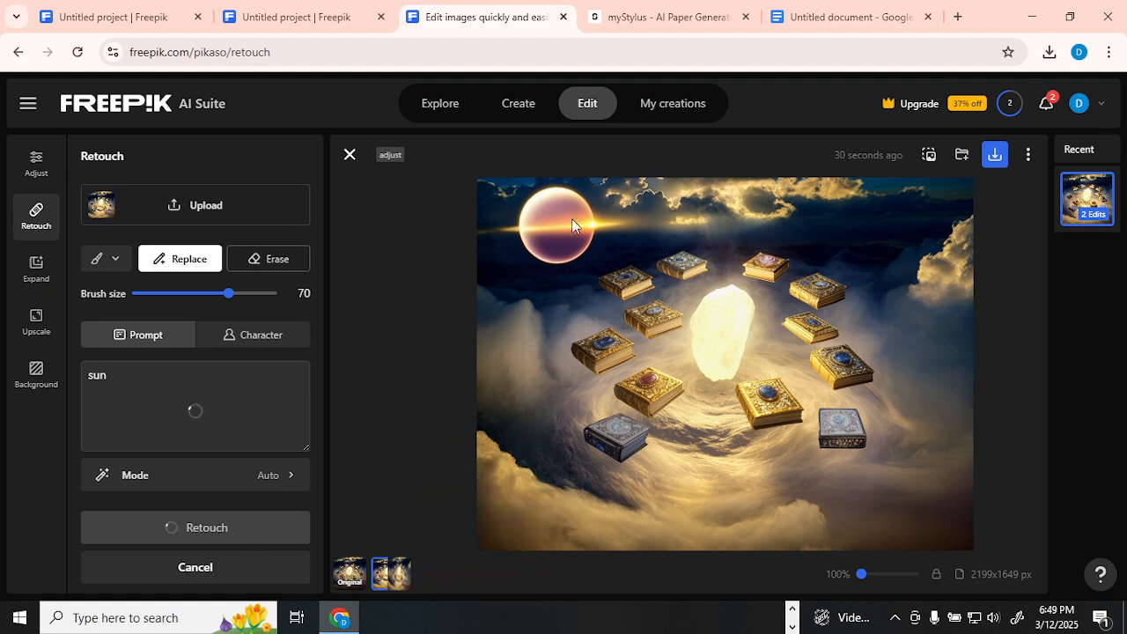
{"action": "mouse_move", "coordinate": [613, 246]}
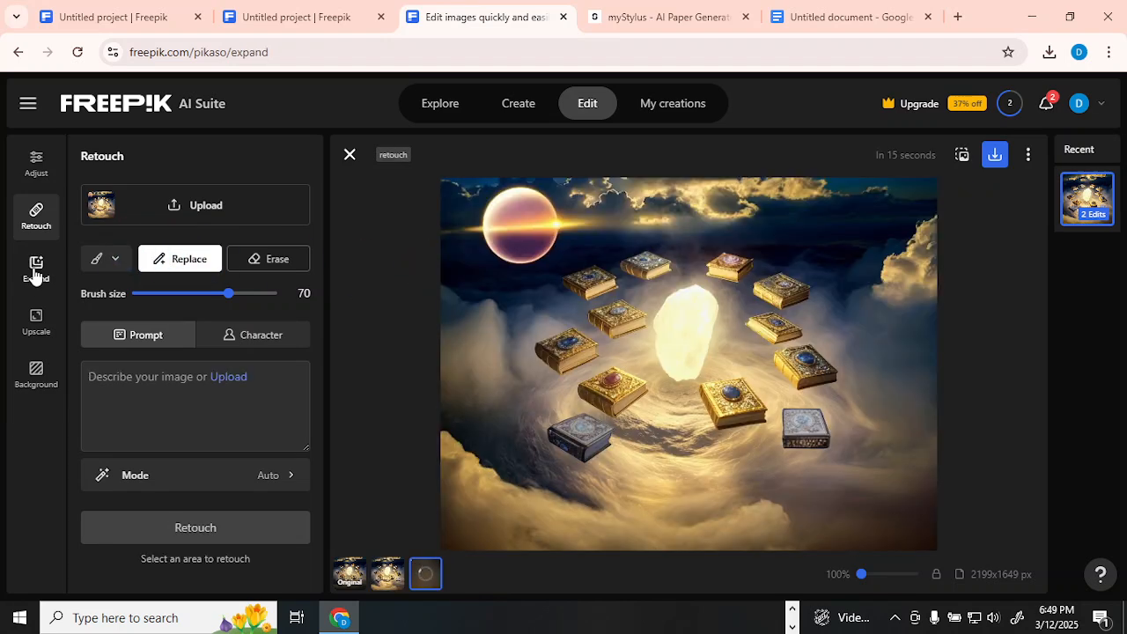
Choose the 16:9 widescreen aspect ratio in the Expand tool
{"action": "left_click", "coordinate": [36, 268]}
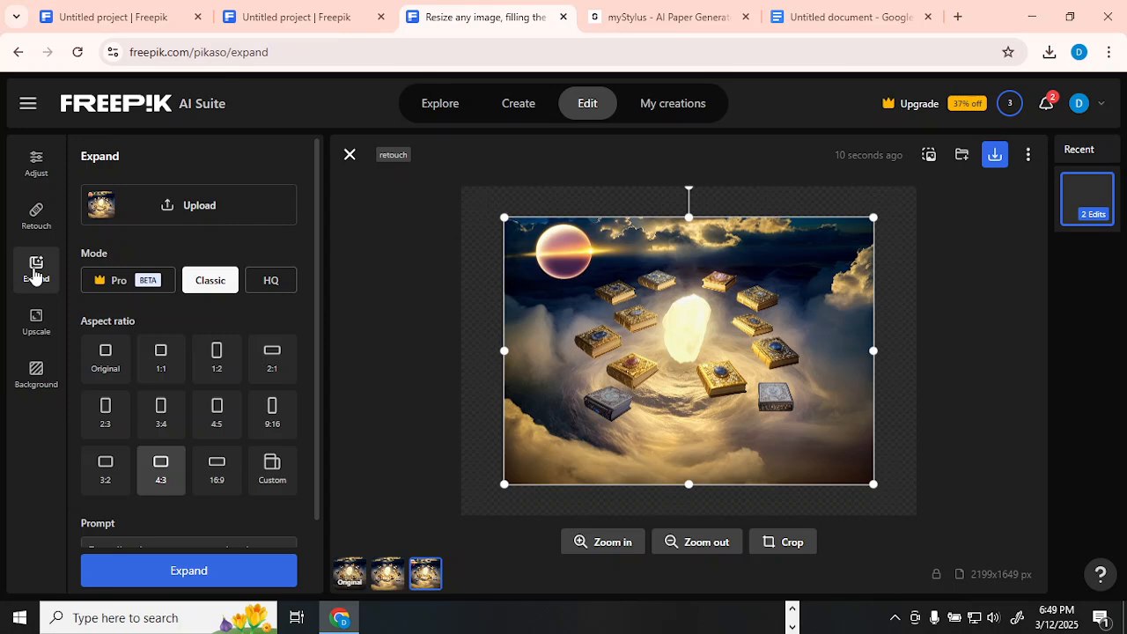
{"action": "mouse_move", "coordinate": [491, 218]}
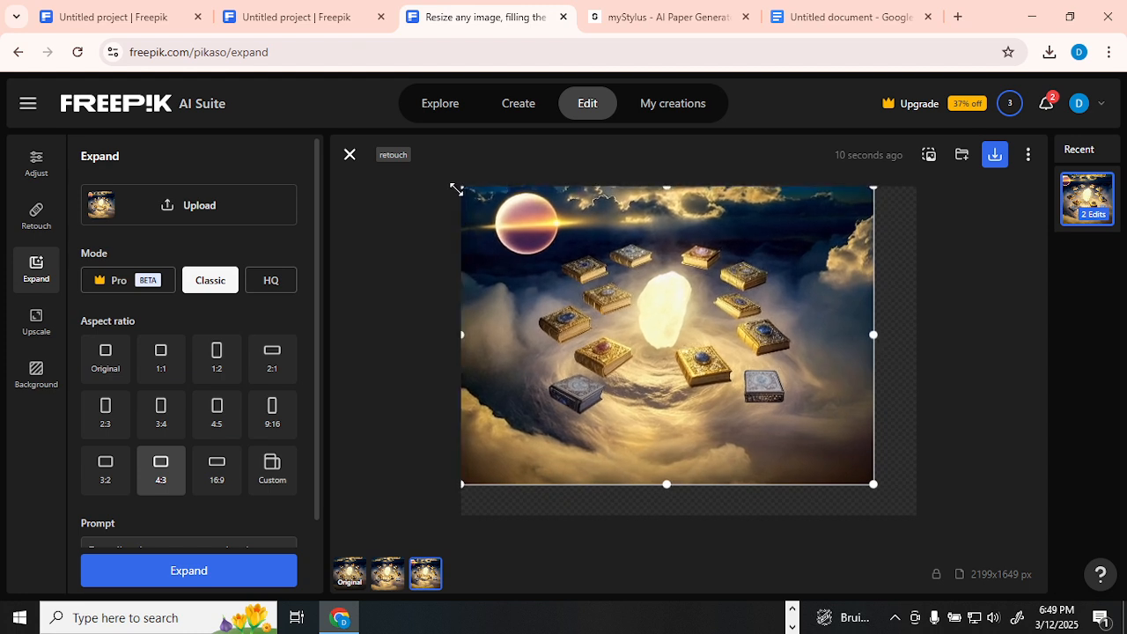
{"action": "left_click", "coordinate": [602, 304]}
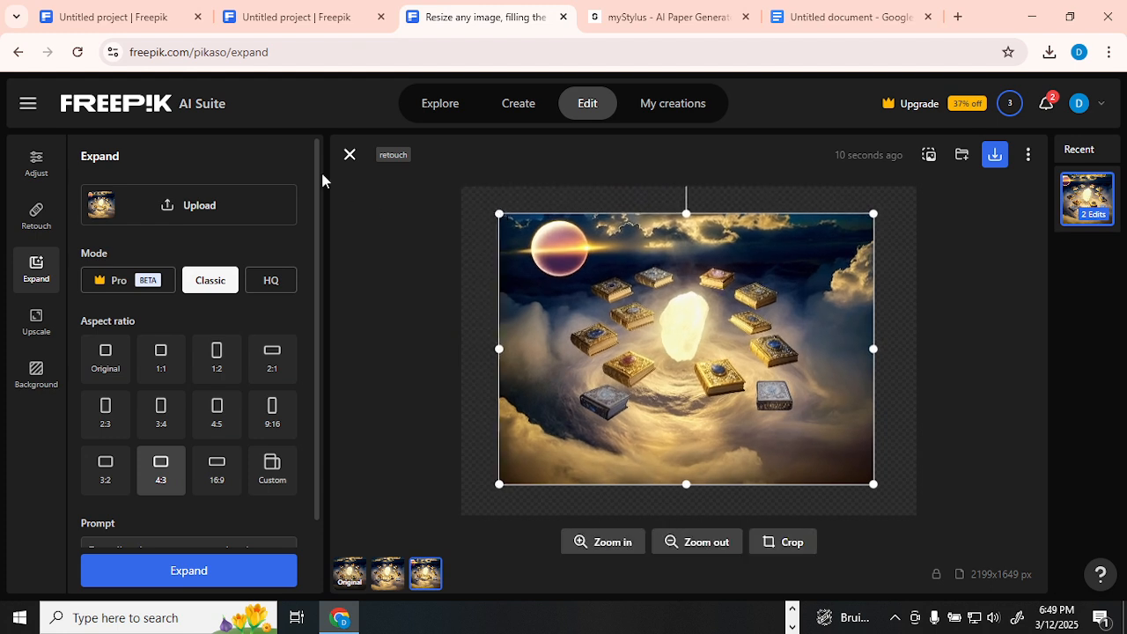
{"action": "mouse_move", "coordinate": [217, 475]}
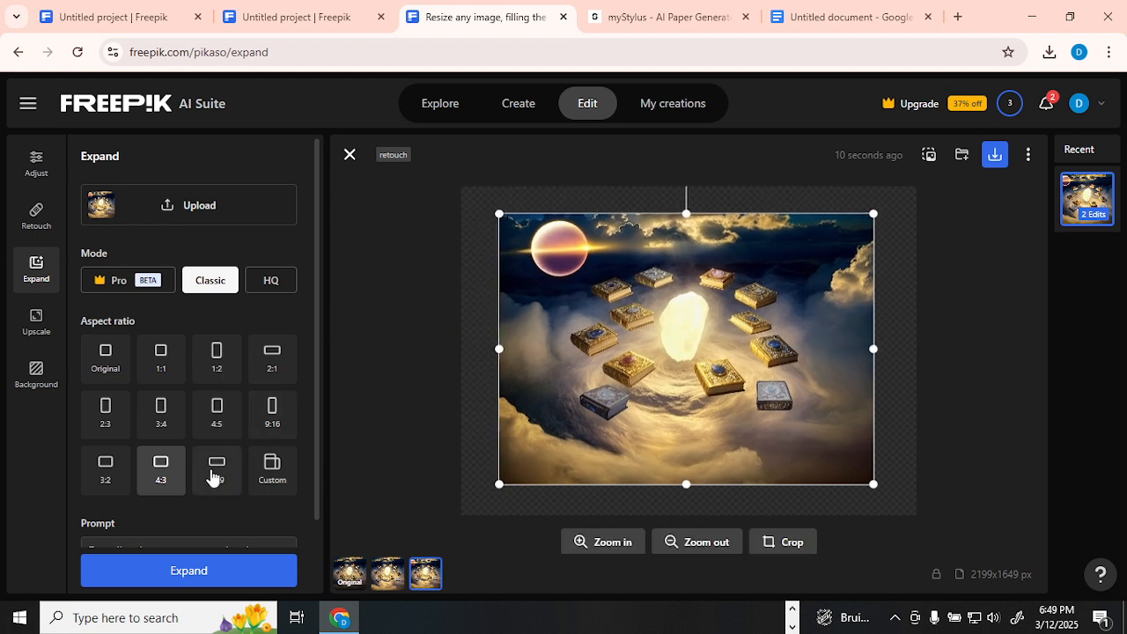
{"action": "left_click", "coordinate": [216, 469]}
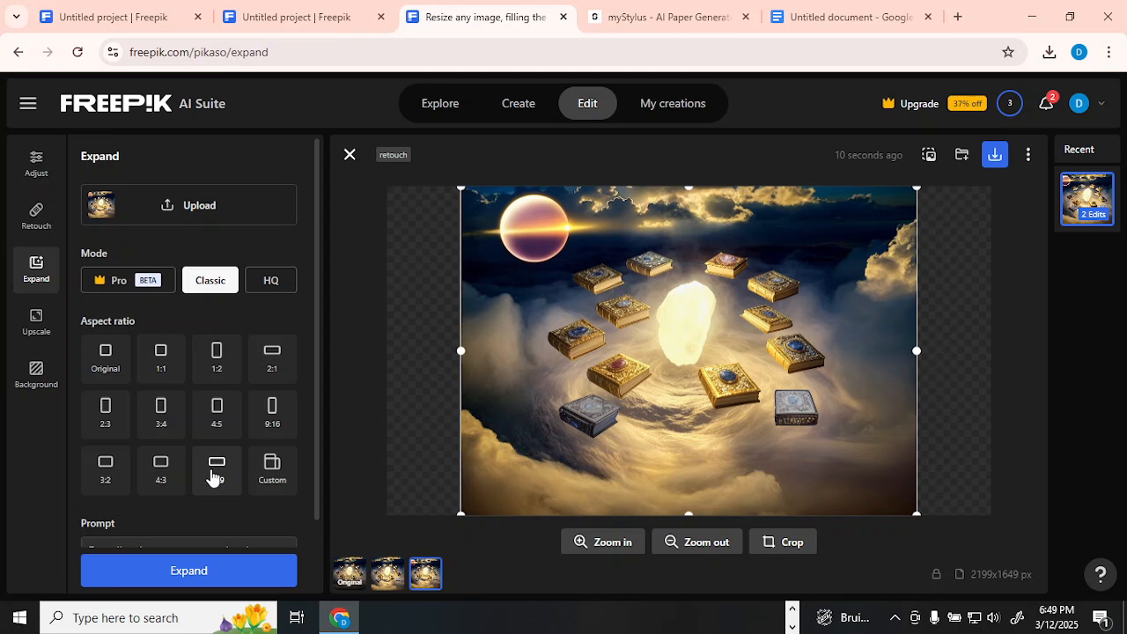
{"action": "left_click", "coordinate": [216, 469]}
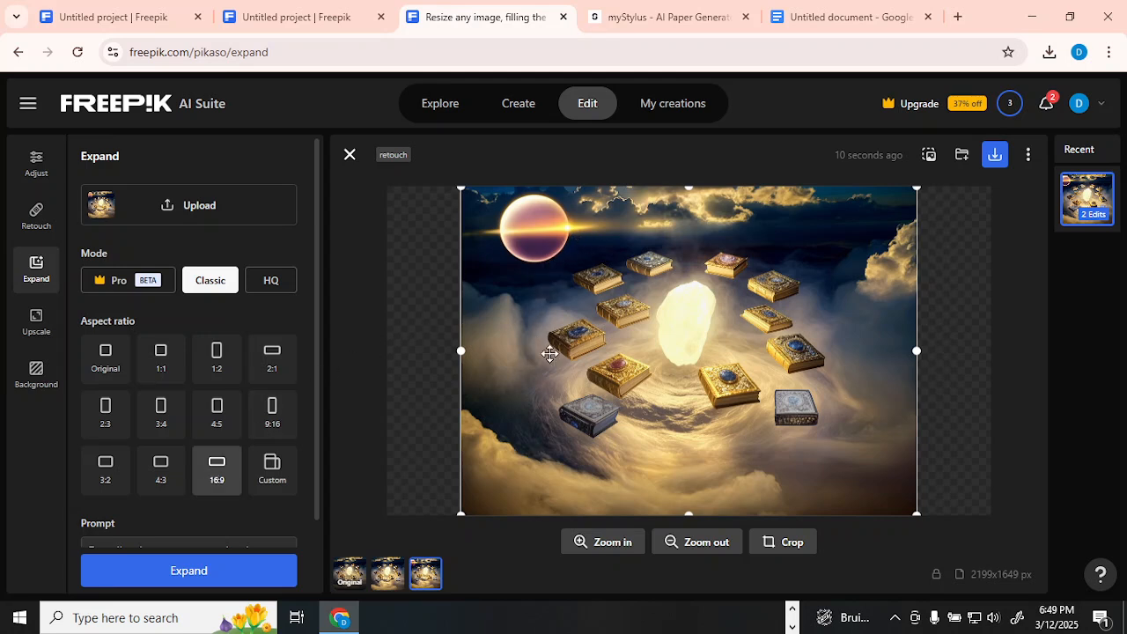
{"action": "mouse_move", "coordinate": [433, 536]}
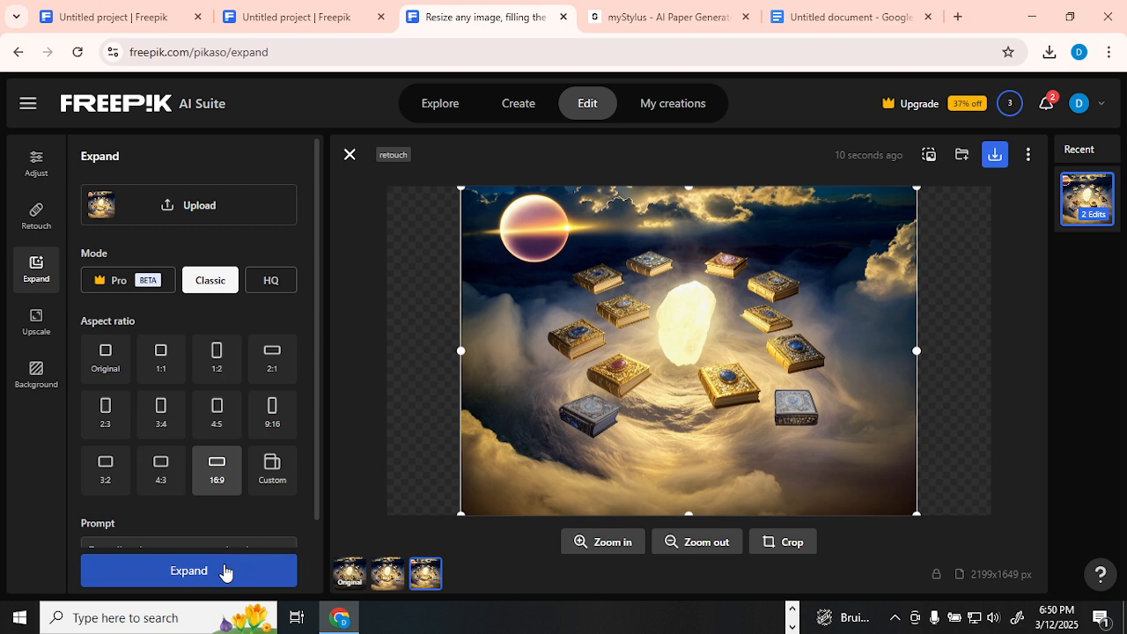
Expand the image, accept resizing to 1.5k, and keep the first result
{"action": "left_click", "coordinate": [189, 571]}
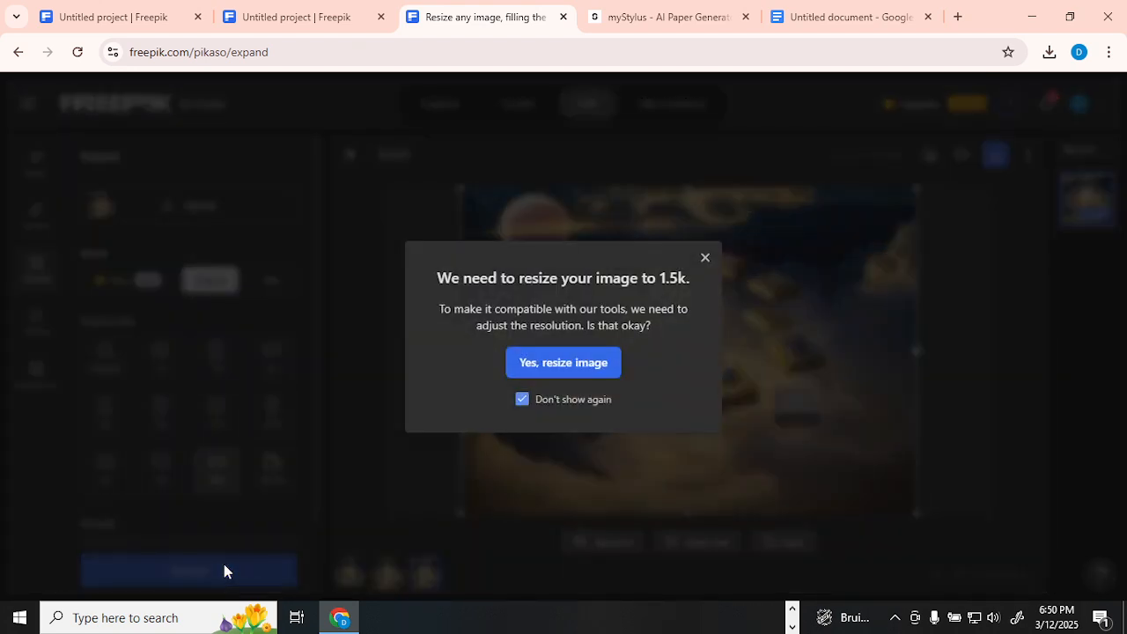
{"action": "left_click", "coordinate": [563, 362]}
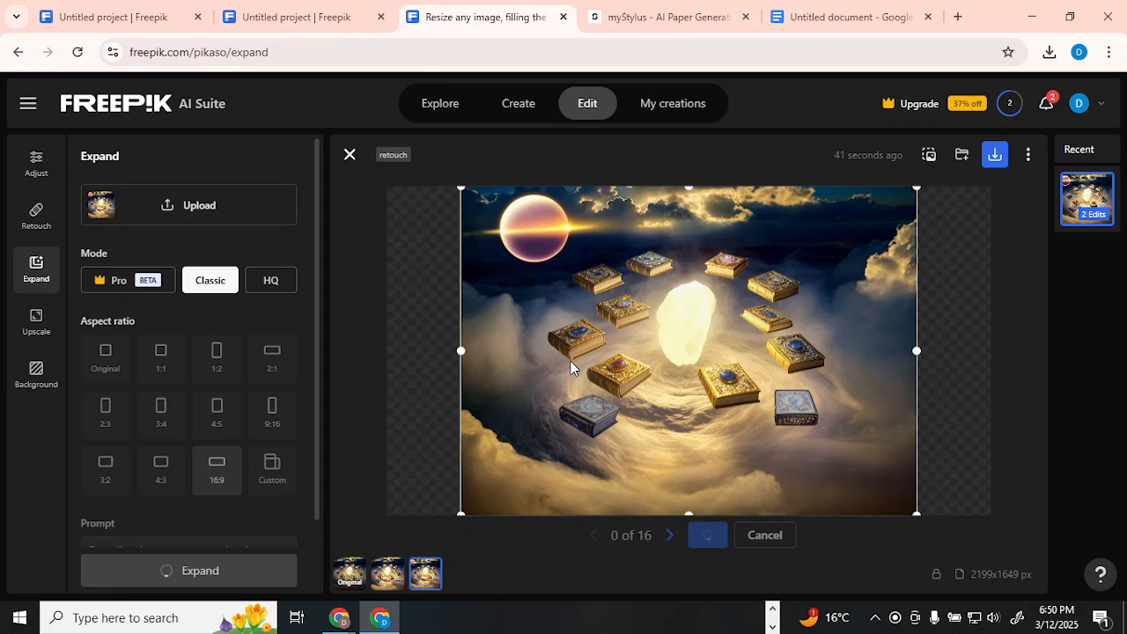
{"action": "left_click", "coordinate": [669, 534]}
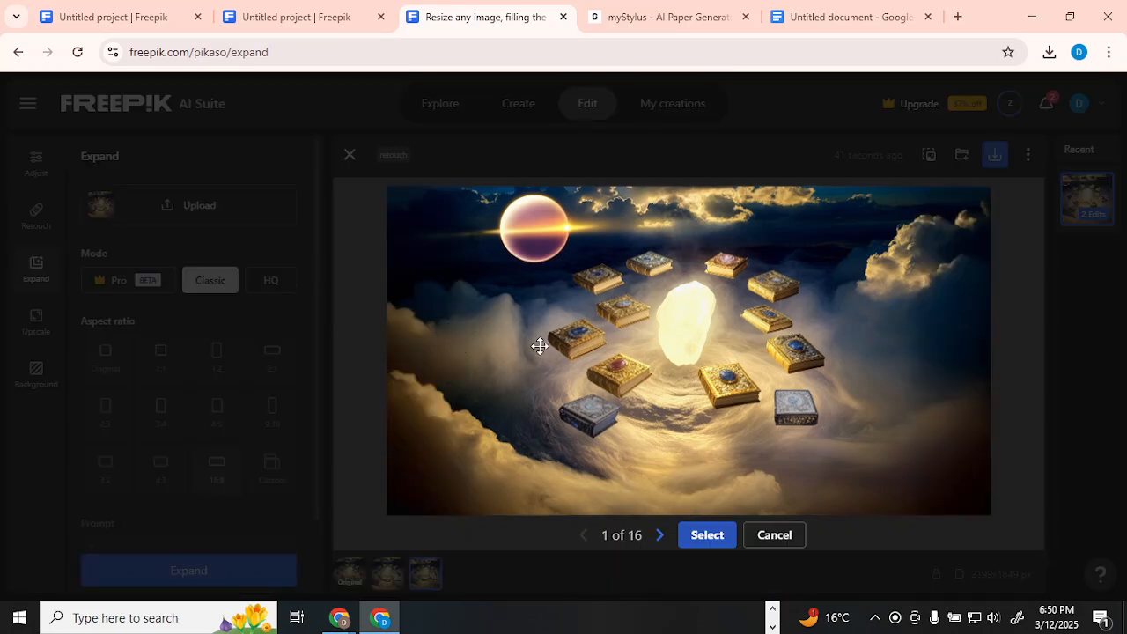
{"action": "mouse_move", "coordinate": [829, 339]}
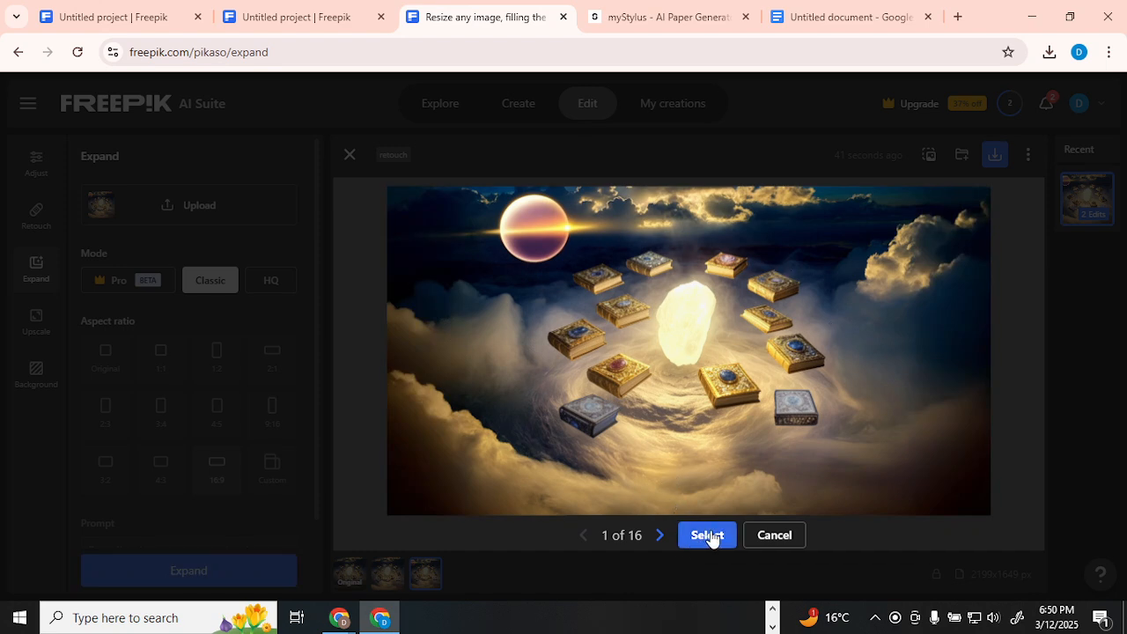
{"action": "left_click", "coordinate": [706, 534]}
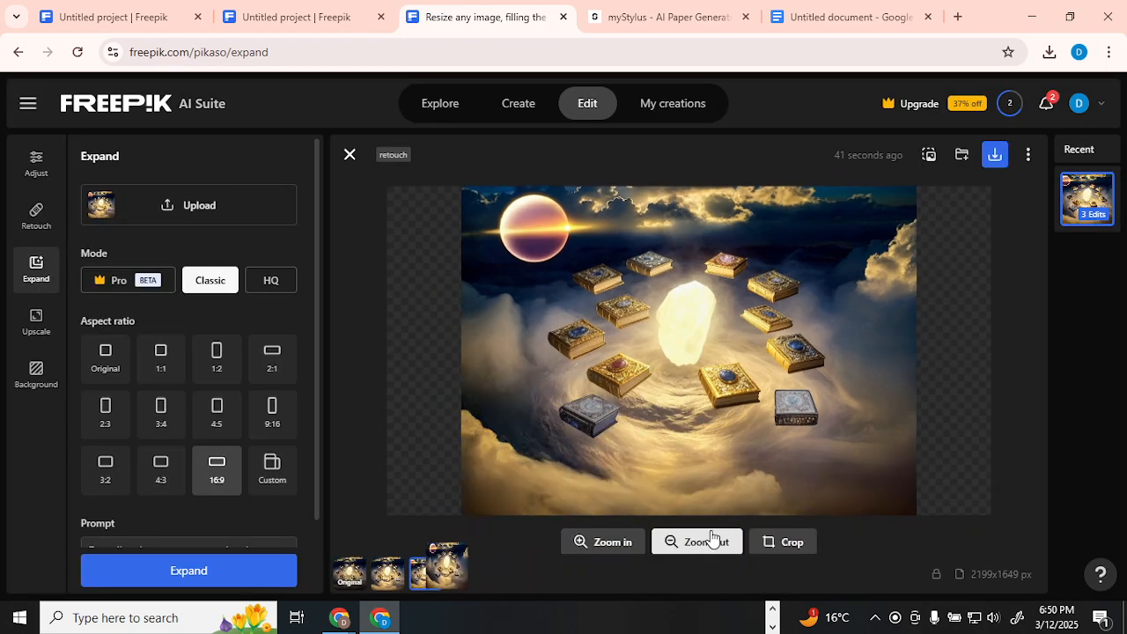
{"action": "left_click", "coordinate": [189, 569]}
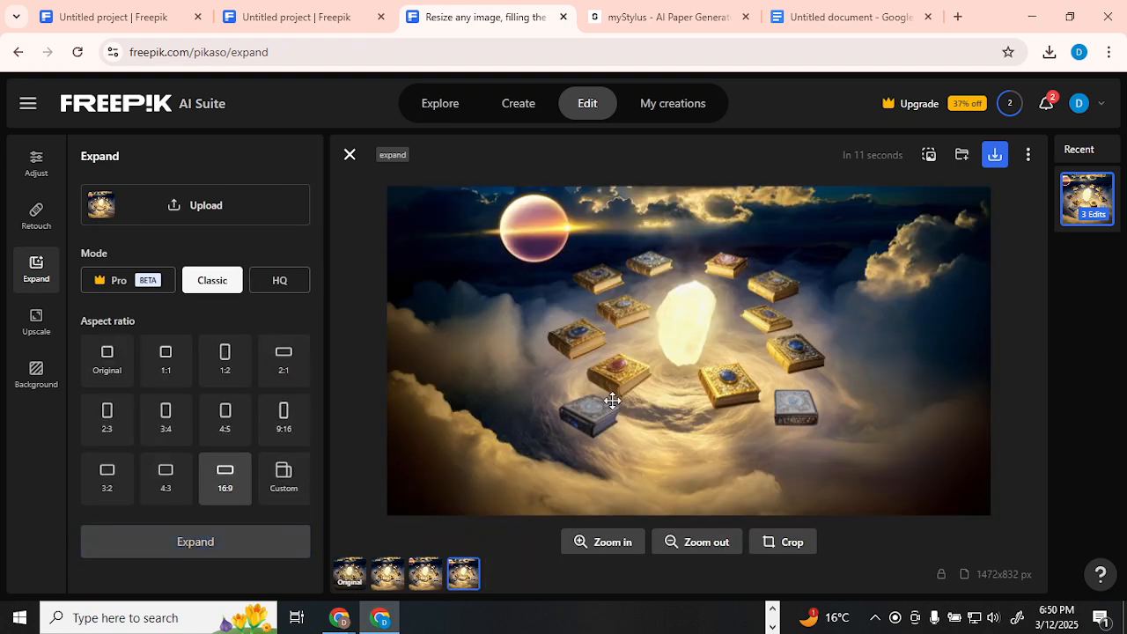
{"action": "mouse_move", "coordinate": [36, 325]}
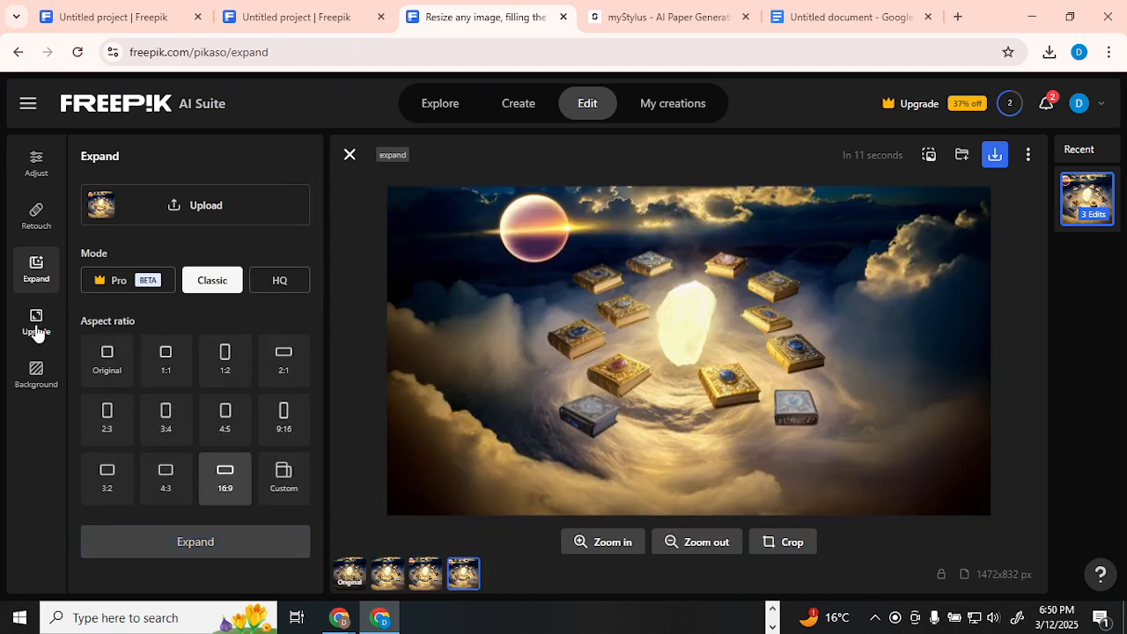
Upscale the widescreen image to 2k using Classic mode
{"action": "left_click", "coordinate": [35, 321]}
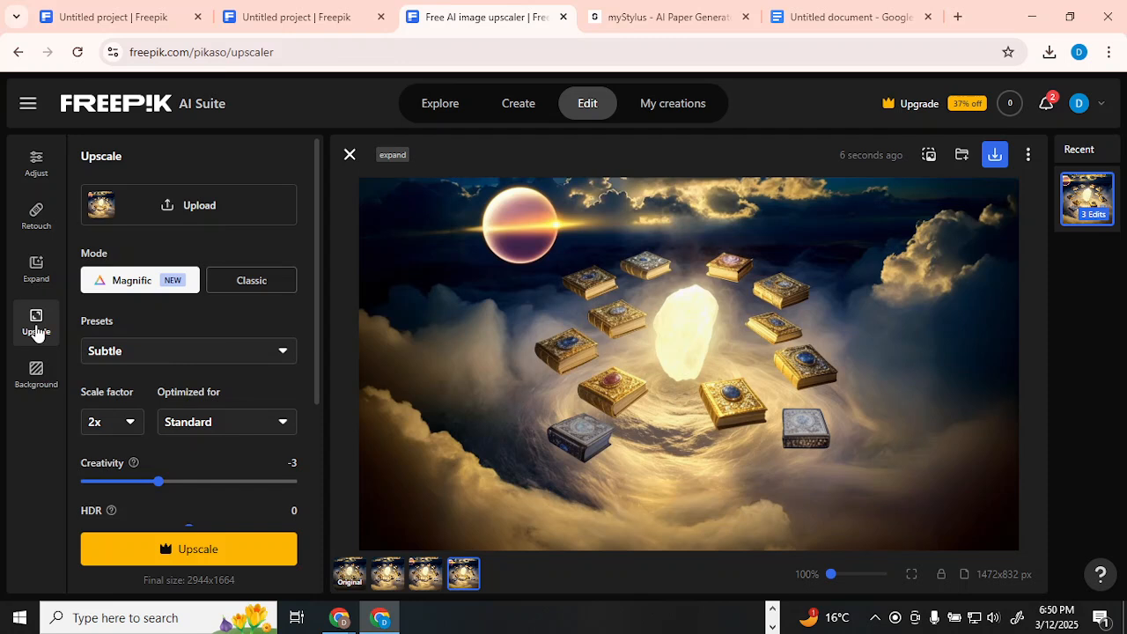
{"action": "mouse_move", "coordinate": [122, 287]}
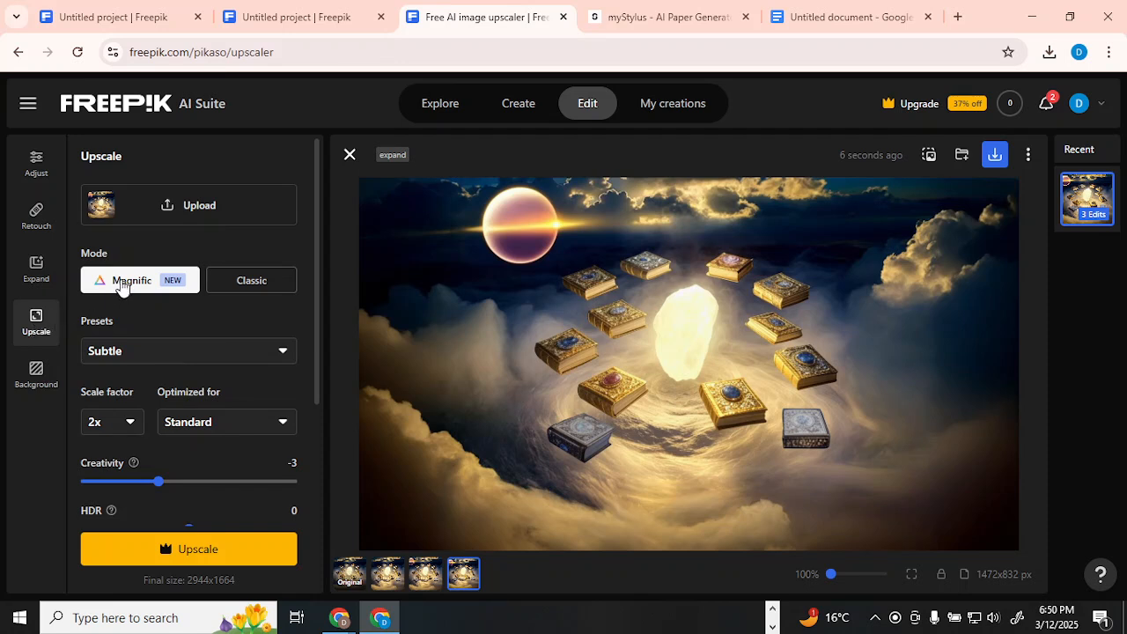
{"action": "mouse_move", "coordinate": [189, 548]}
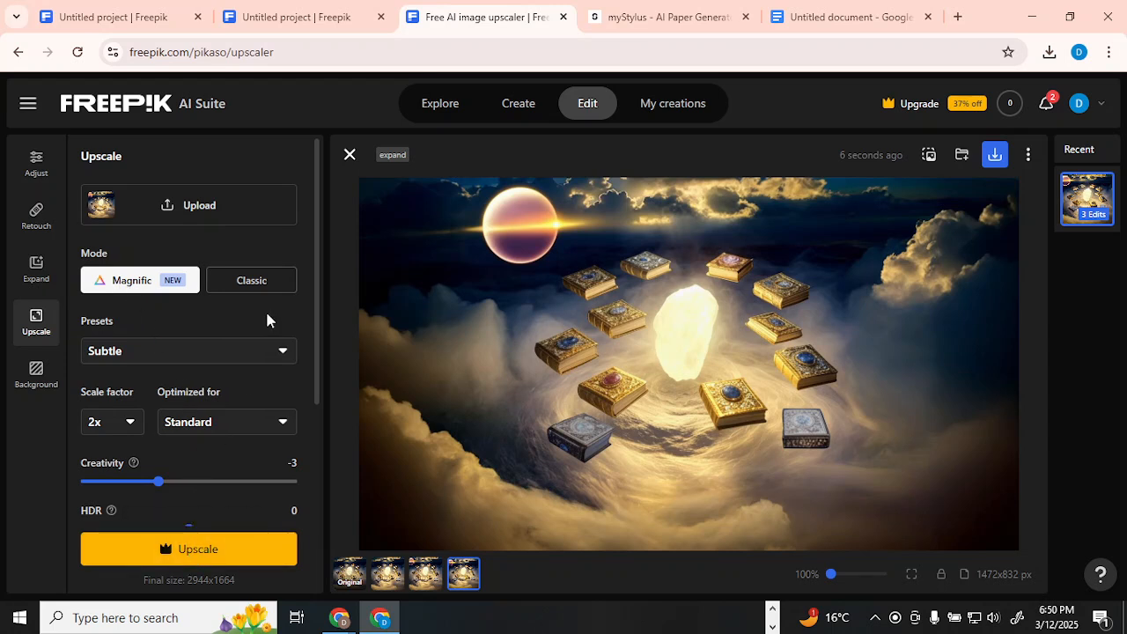
{"action": "left_click", "coordinate": [251, 279]}
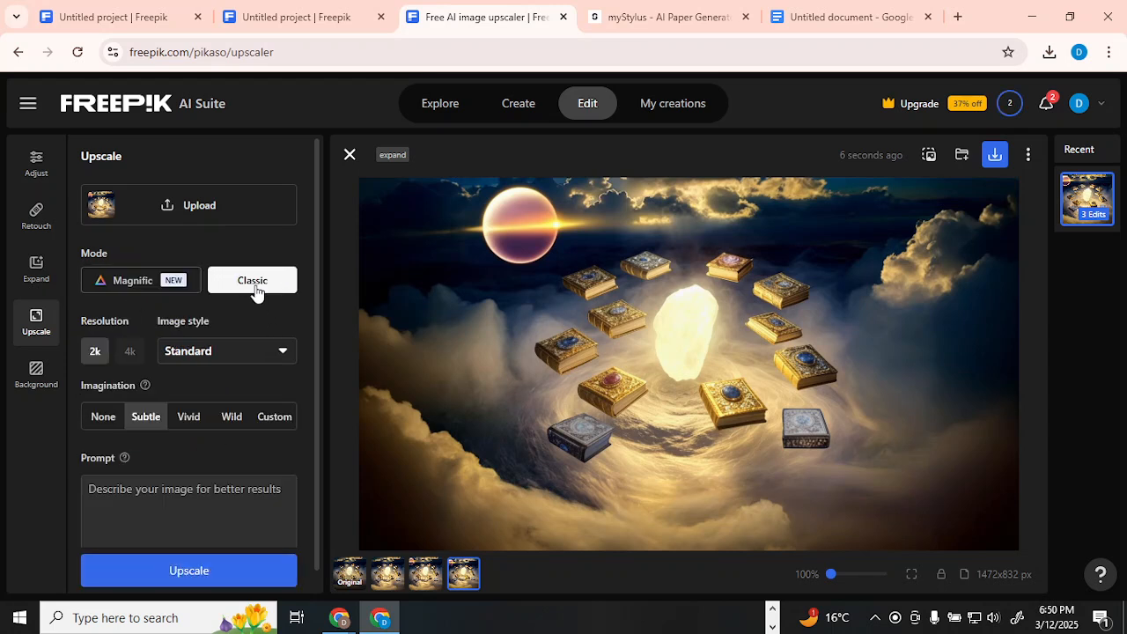
{"action": "mouse_move", "coordinate": [233, 322]}
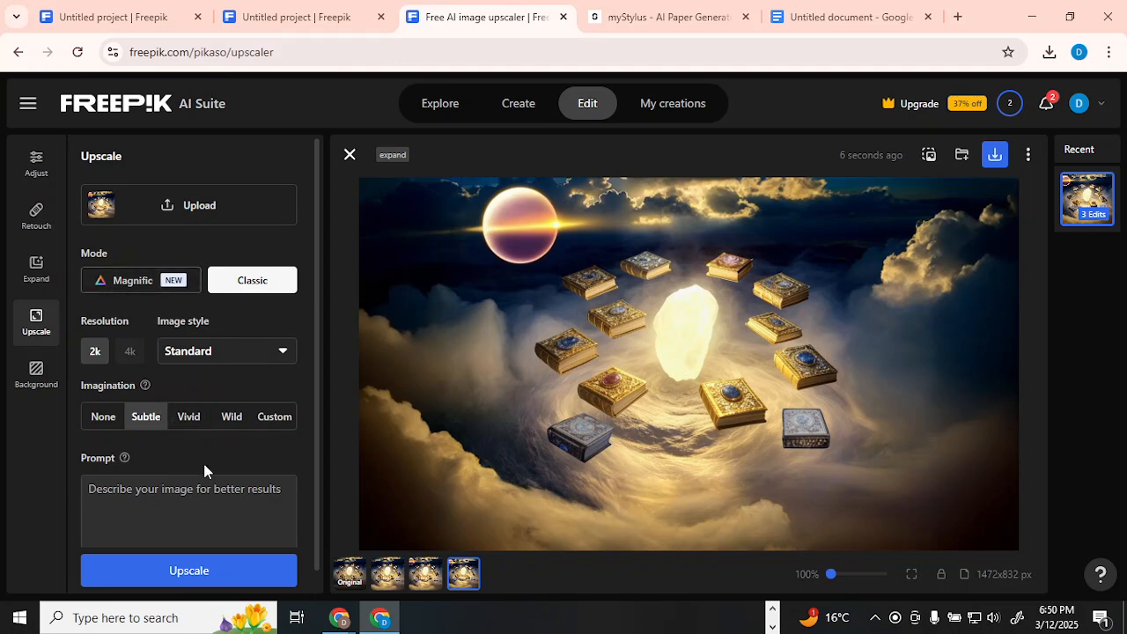
{"action": "mouse_move", "coordinate": [555, 343]}
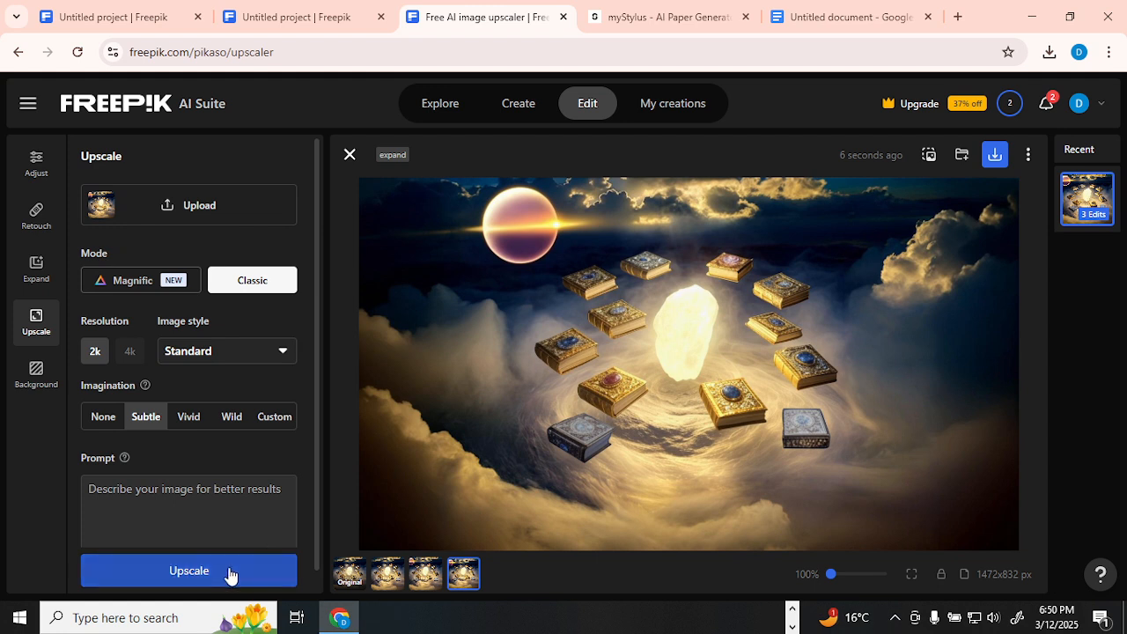
{"action": "left_click", "coordinate": [188, 571]}
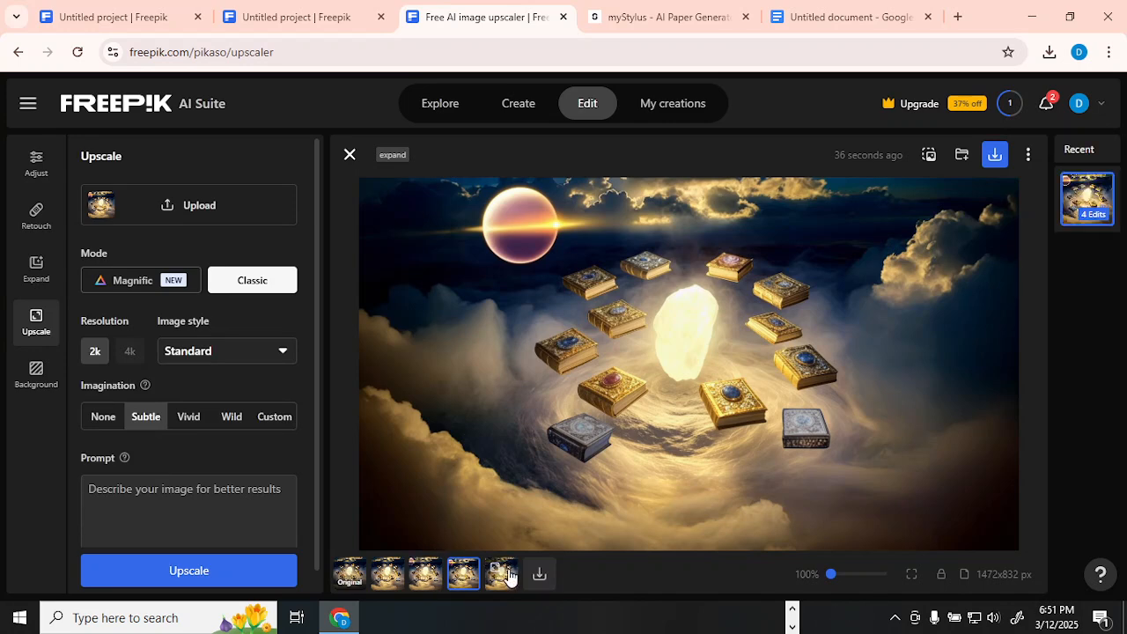
Open the 2048×1152 upscaled version and drag the before/after slider to compare
{"action": "left_click", "coordinate": [501, 573]}
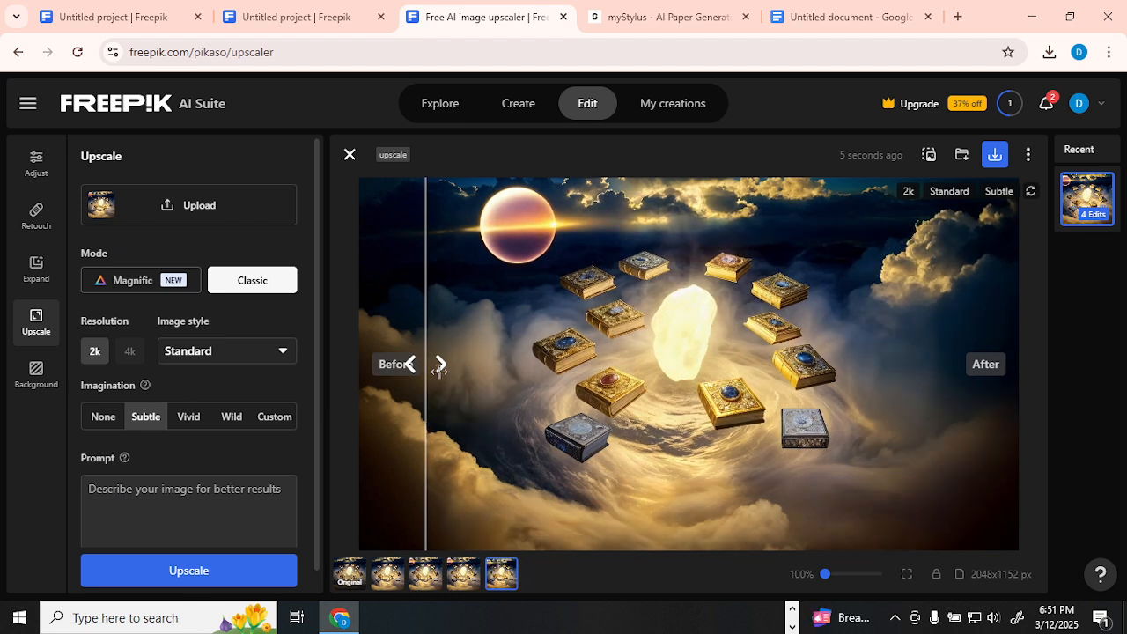
{"action": "left_click_drag", "start_coordinate": [439, 365], "coordinate": [563, 365]}
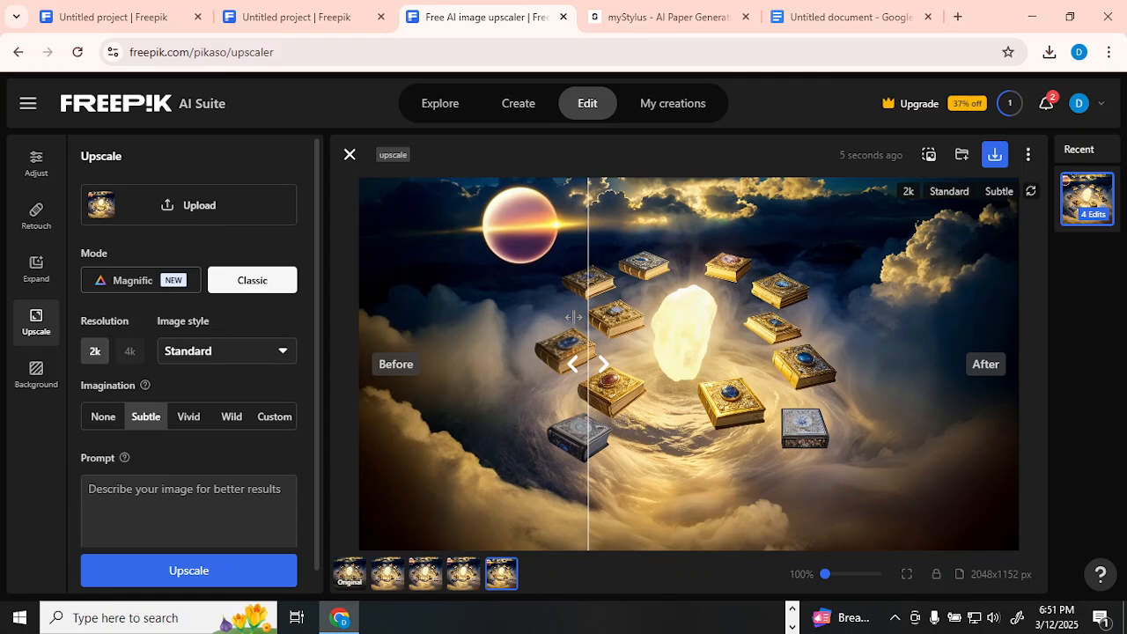
{"action": "left_click_drag", "start_coordinate": [585, 364], "coordinate": [852, 364]}
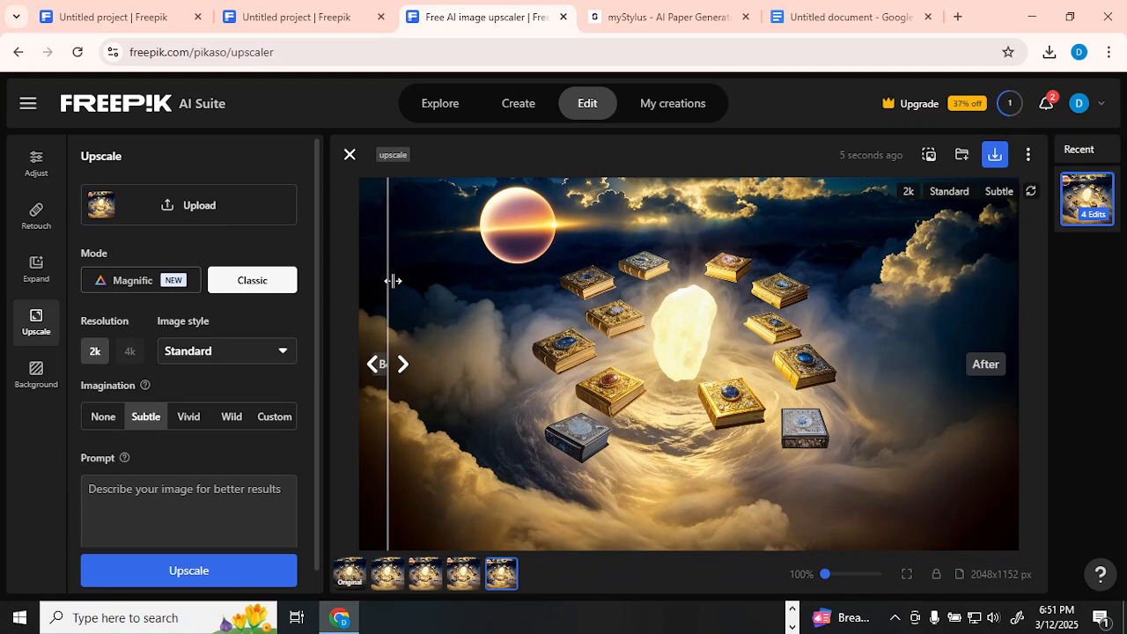
{"action": "mouse_move", "coordinate": [115, 139]}
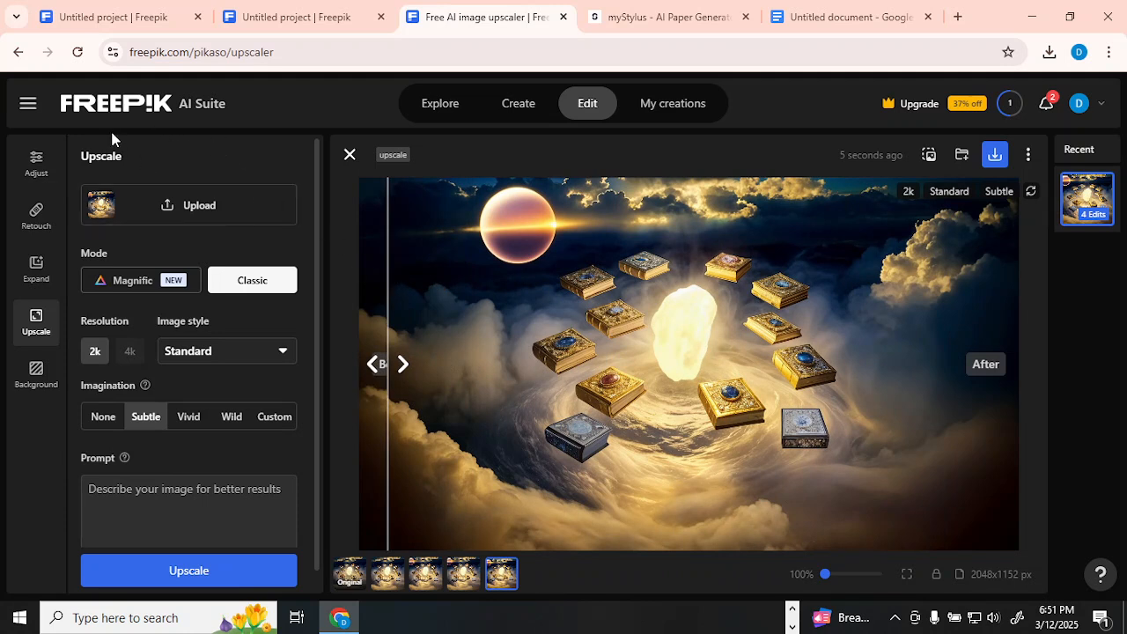
{"action": "mouse_move", "coordinate": [304, 190]}
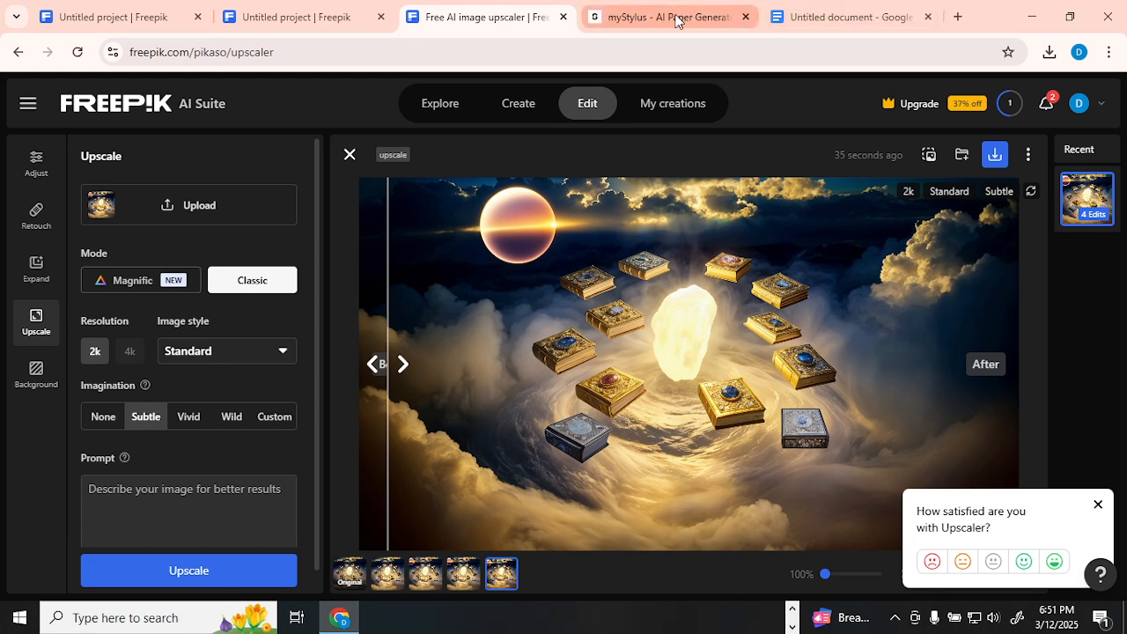
Browse the mySylus essay generator page, then view the Google Doc with promo code SkillcraftAI10
{"action": "left_click", "coordinate": [666, 17]}
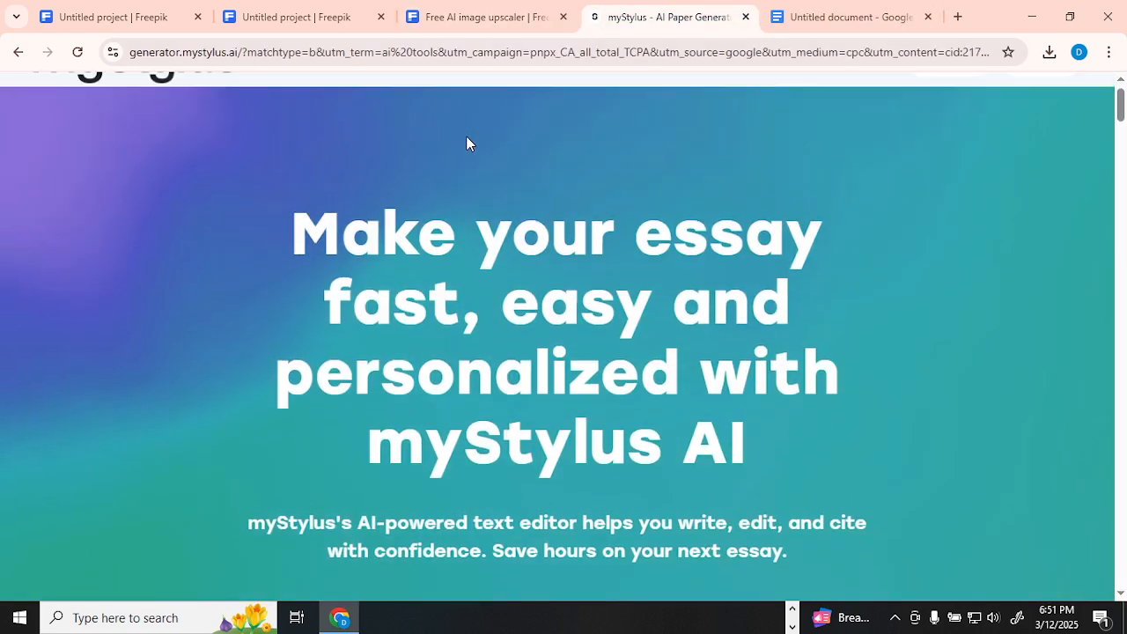
{"action": "scroll", "scroll_direction": "up", "scroll_amount": 3}
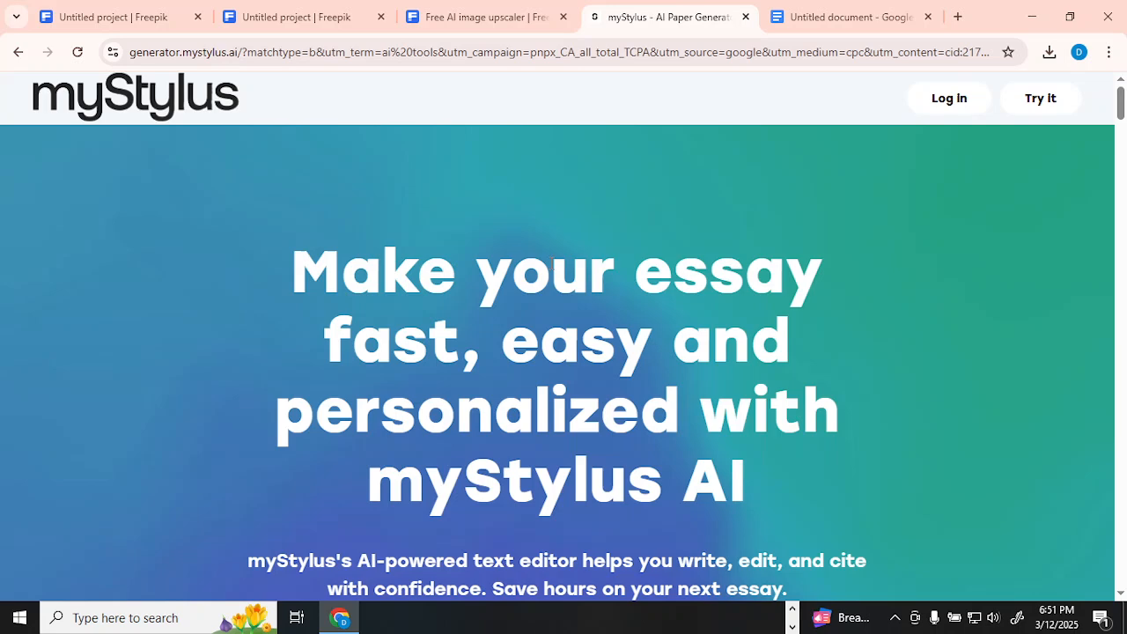
{"action": "scroll", "scroll_direction": "down", "scroll_amount": 3}
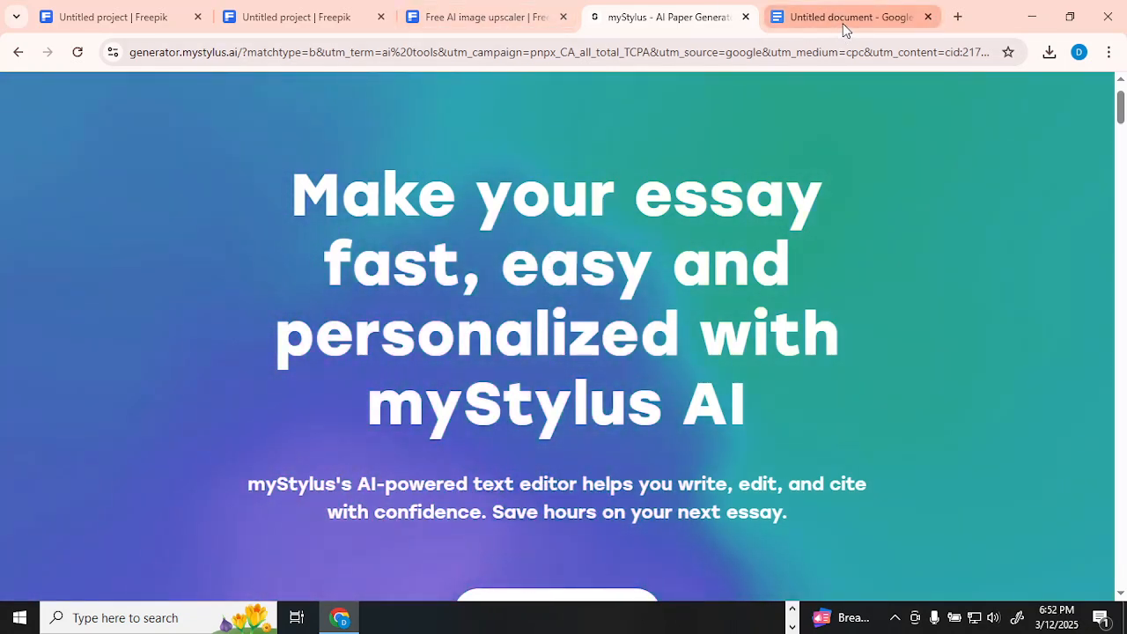
{"action": "left_click", "coordinate": [850, 16]}
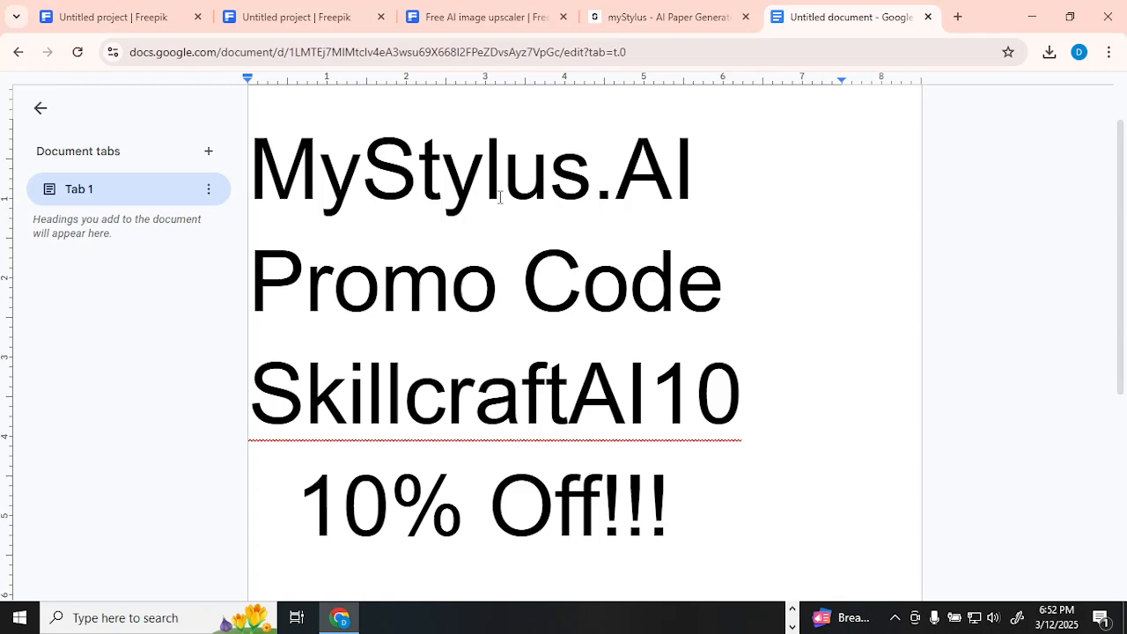